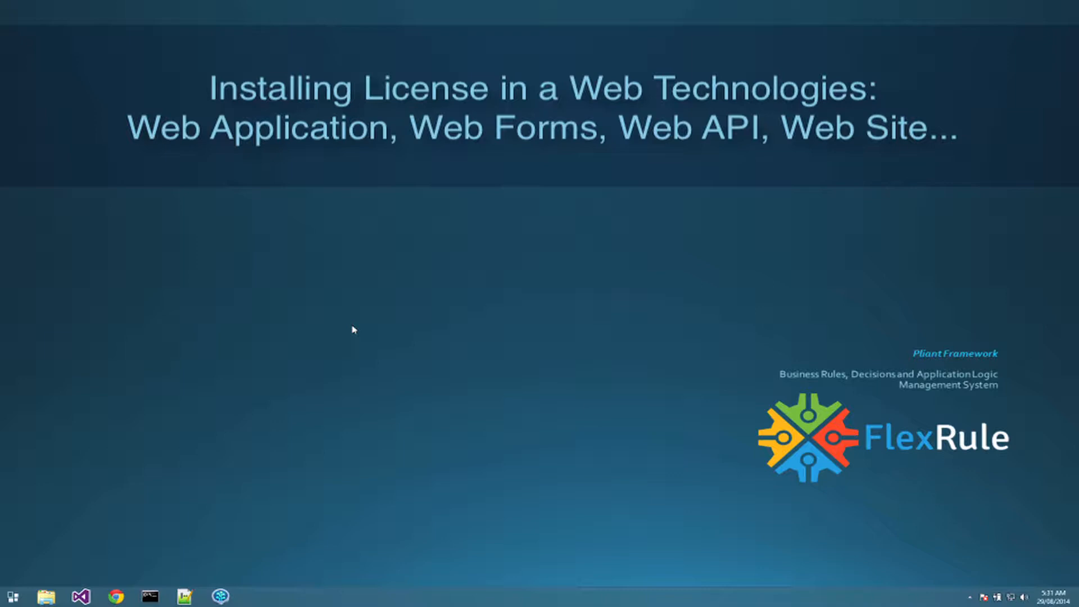
pyautogui.moveTo(82, 582)
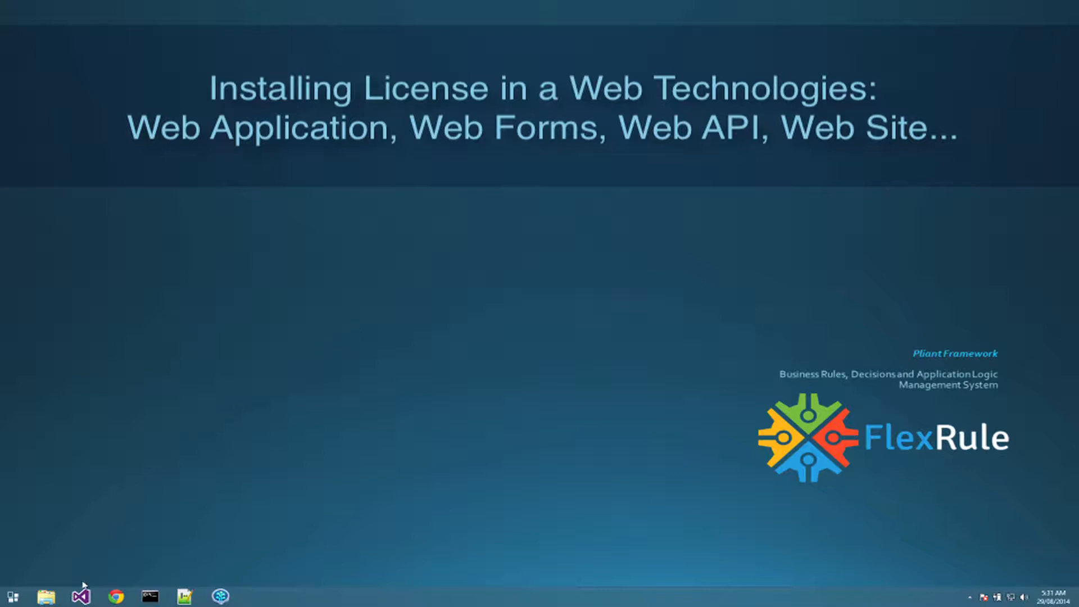
# Launch Visual Studio 2013 from its taskbar icon to reach the Start Page.
pyautogui.click(84, 596)
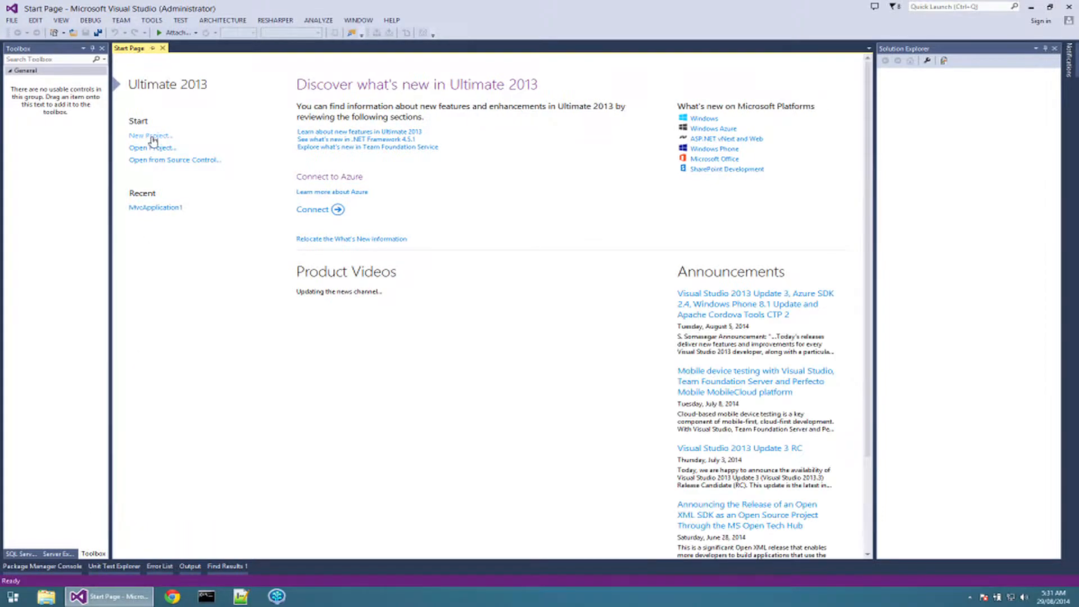
# Create MvcApplication1 as an ASP.NET MVC 4 Web Application with the Internet Application template.
pyautogui.click(150, 135)
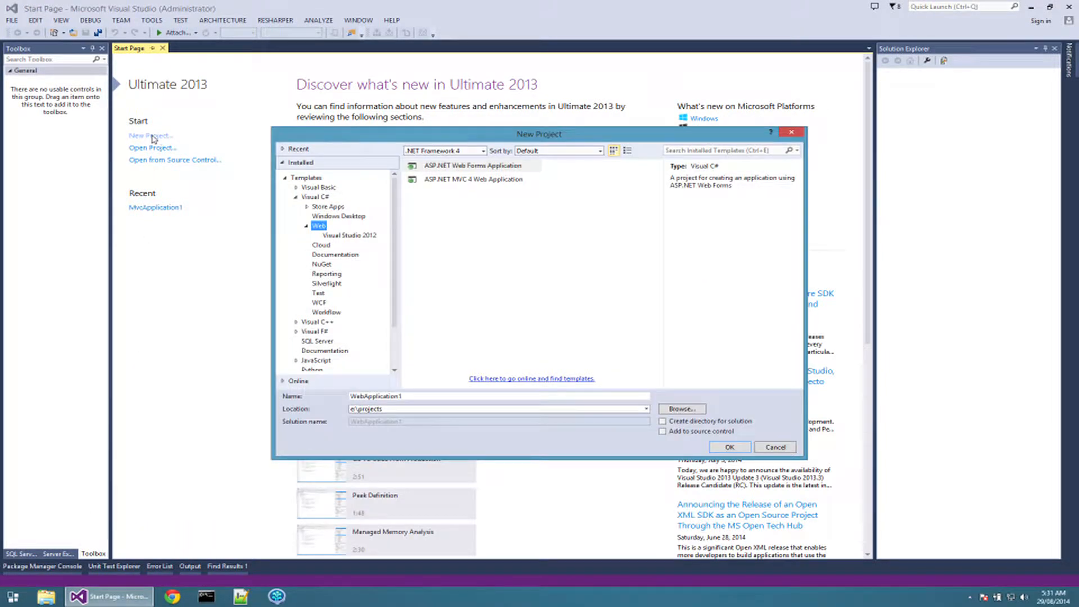
pyautogui.click(473, 179)
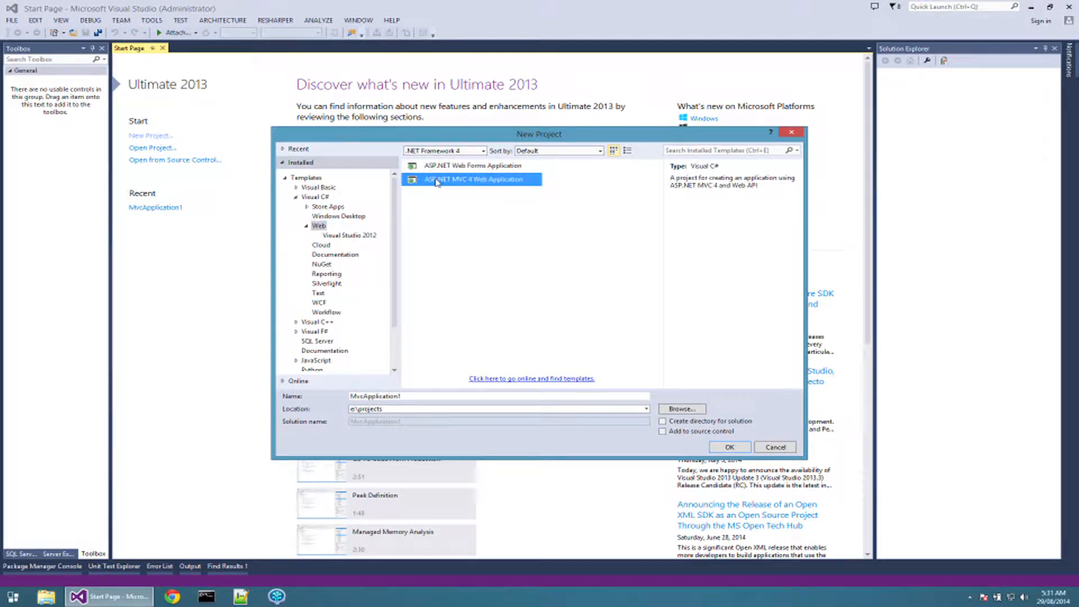
pyautogui.click(728, 447)
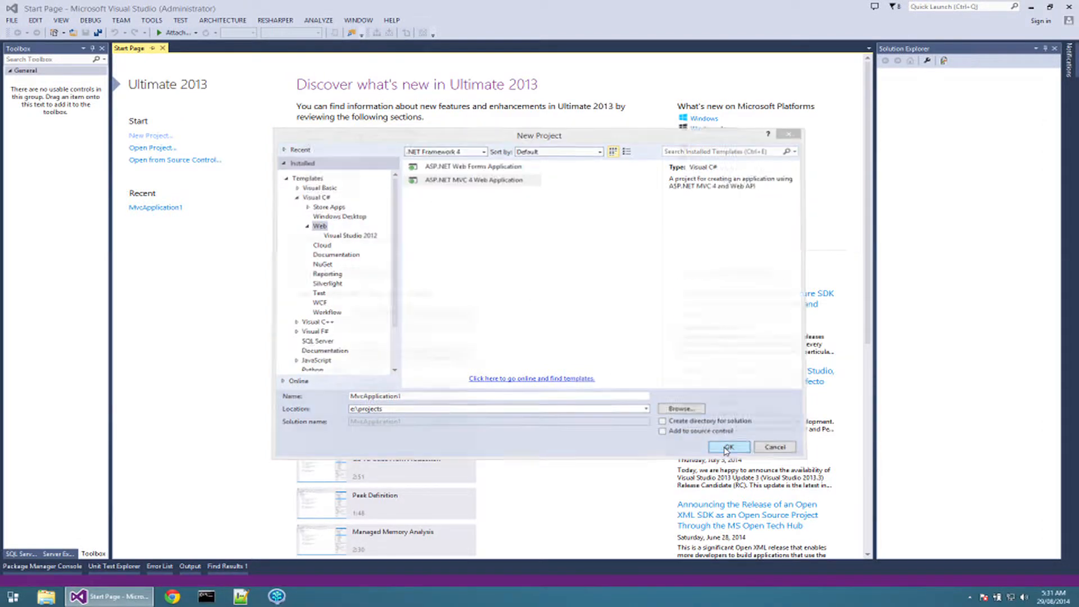
pyautogui.click(729, 447)
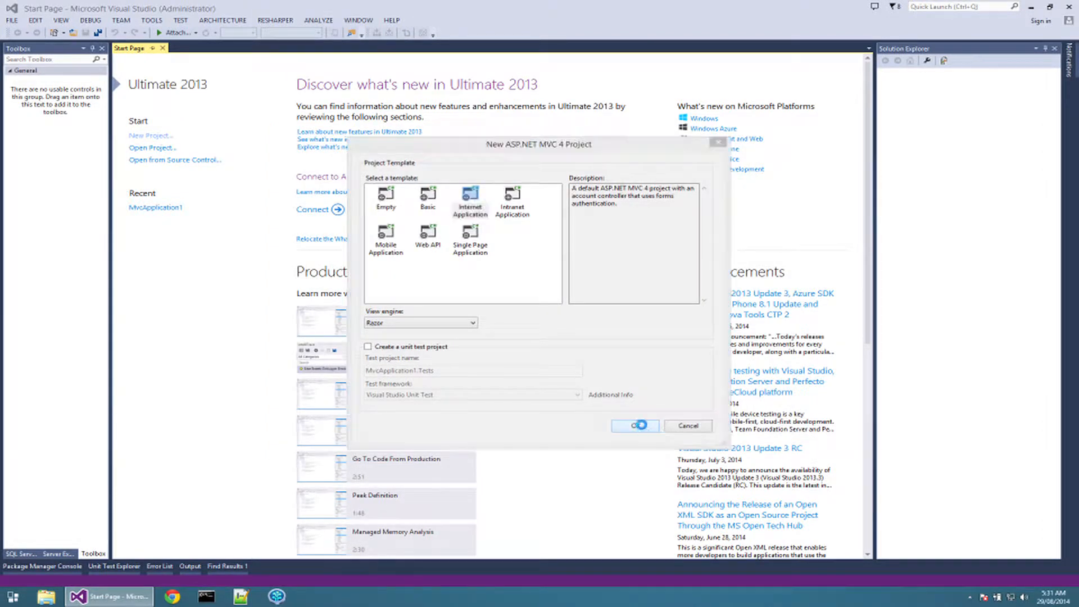
pyautogui.click(635, 425)
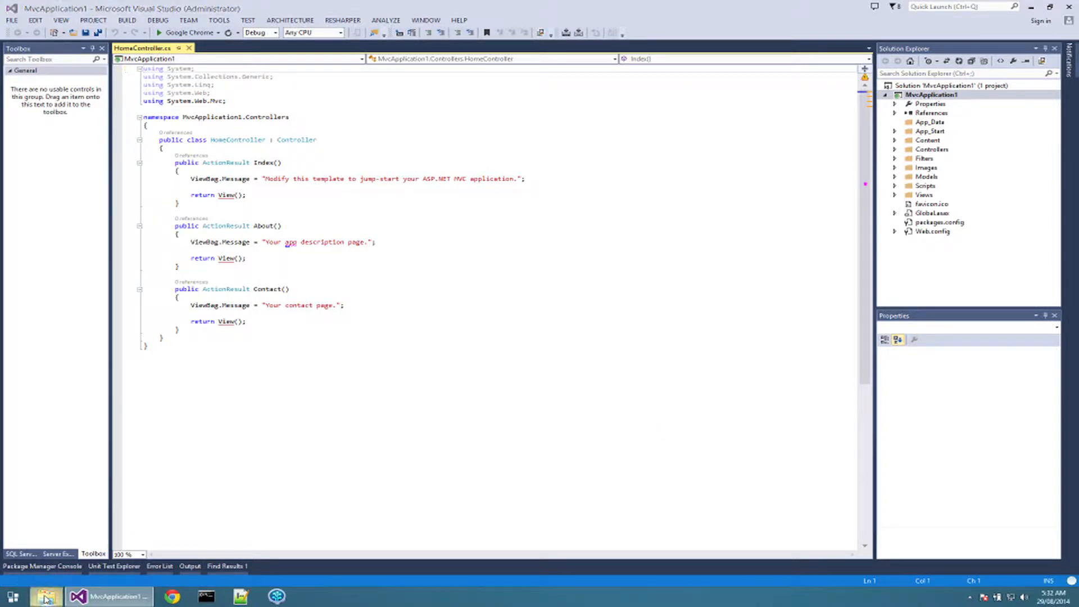
# Browse drive E to Program Files (x86) > Pliant Framework > FlexRule in File Explorer.
pyautogui.click(42, 597)
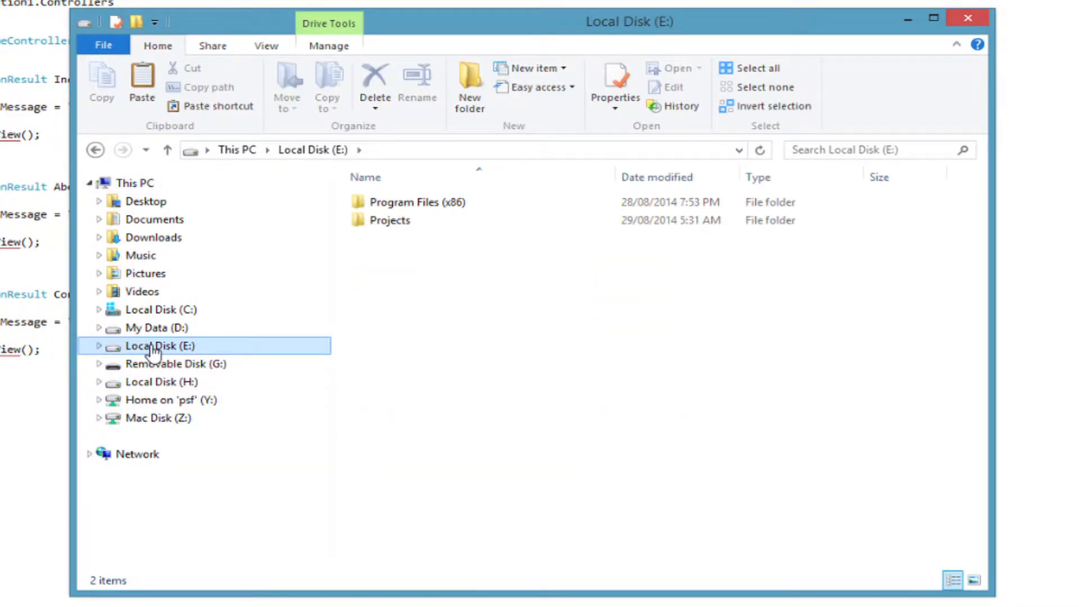
pyautogui.doubleClick(416, 202)
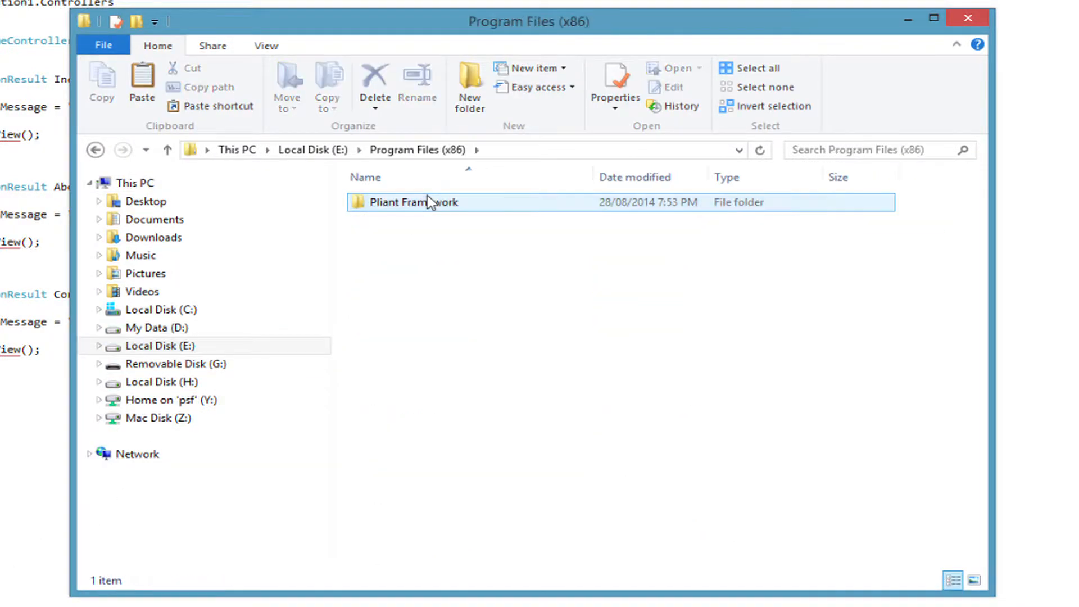
pyautogui.doubleClick(427, 203)
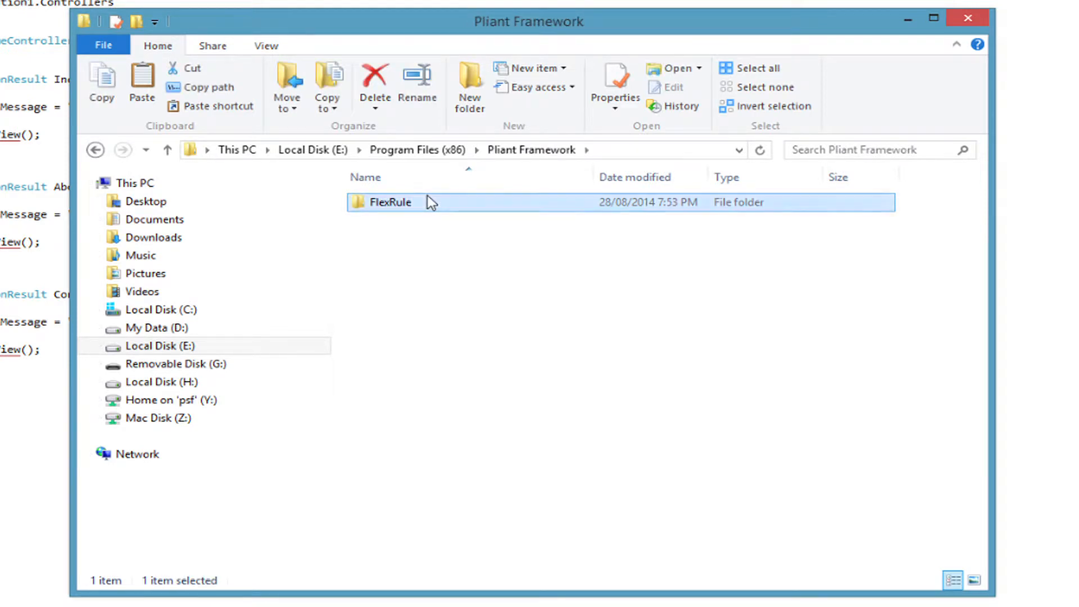
pyautogui.doubleClick(390, 202)
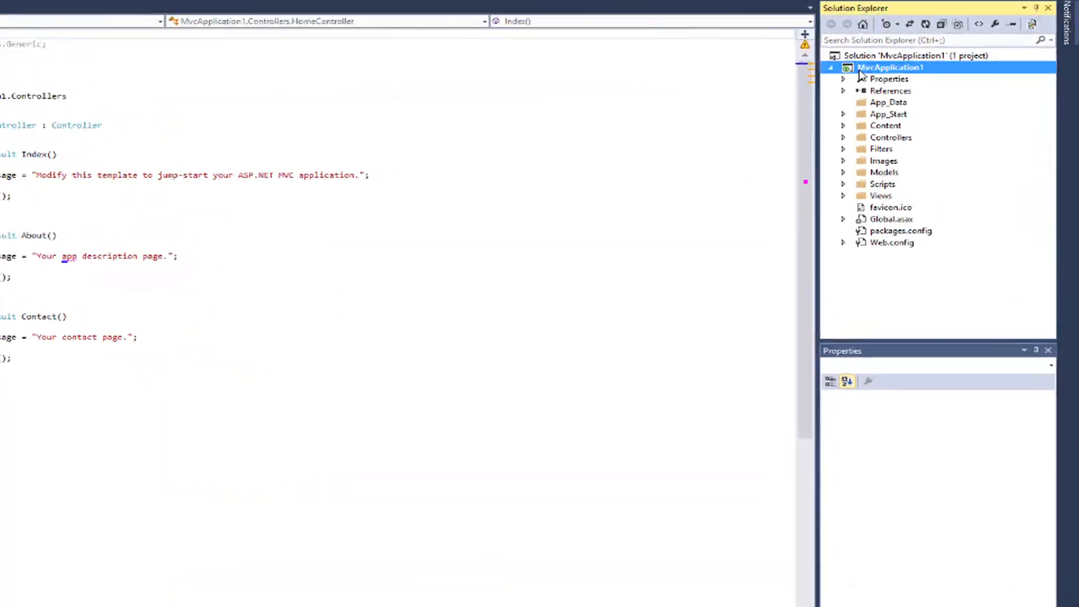
# Open the MvcApplication1 project folder in File Explorer and view its bin DLLs.
pyautogui.rightClick(891, 67)
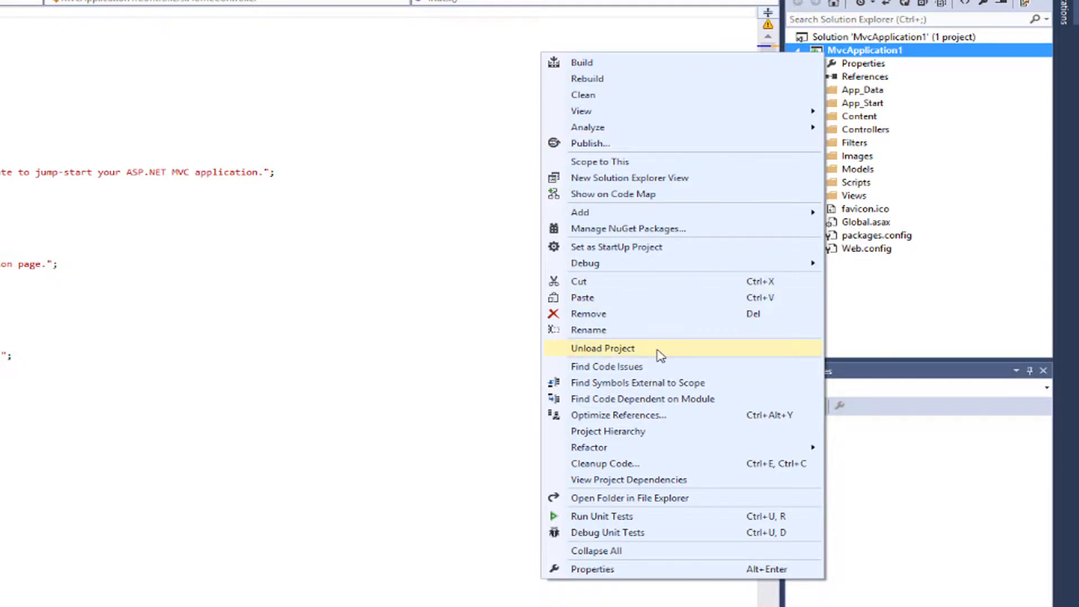
pyautogui.moveTo(633, 498)
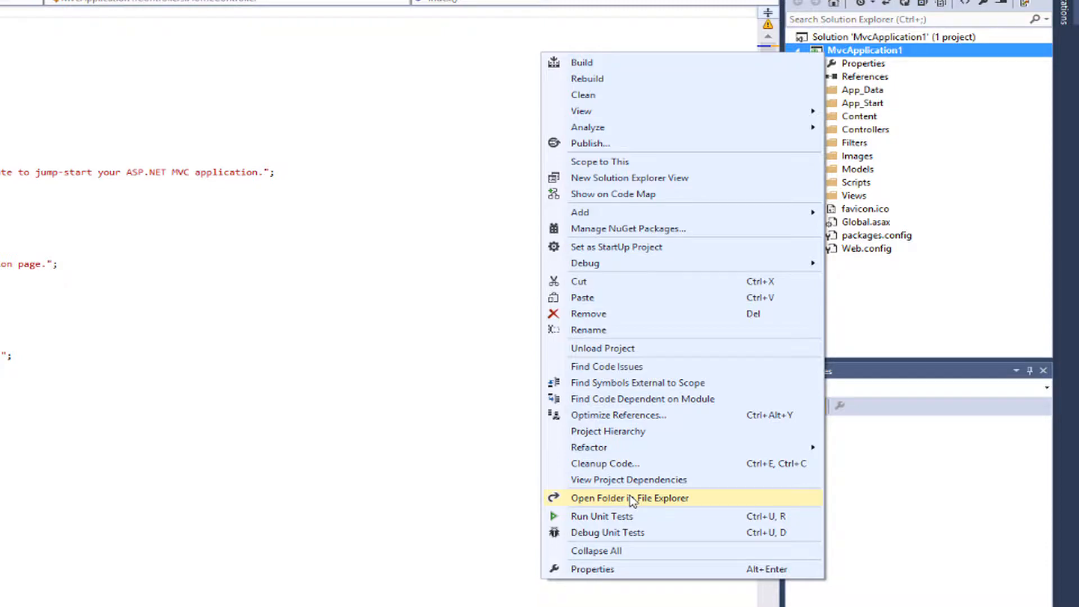
pyautogui.click(630, 498)
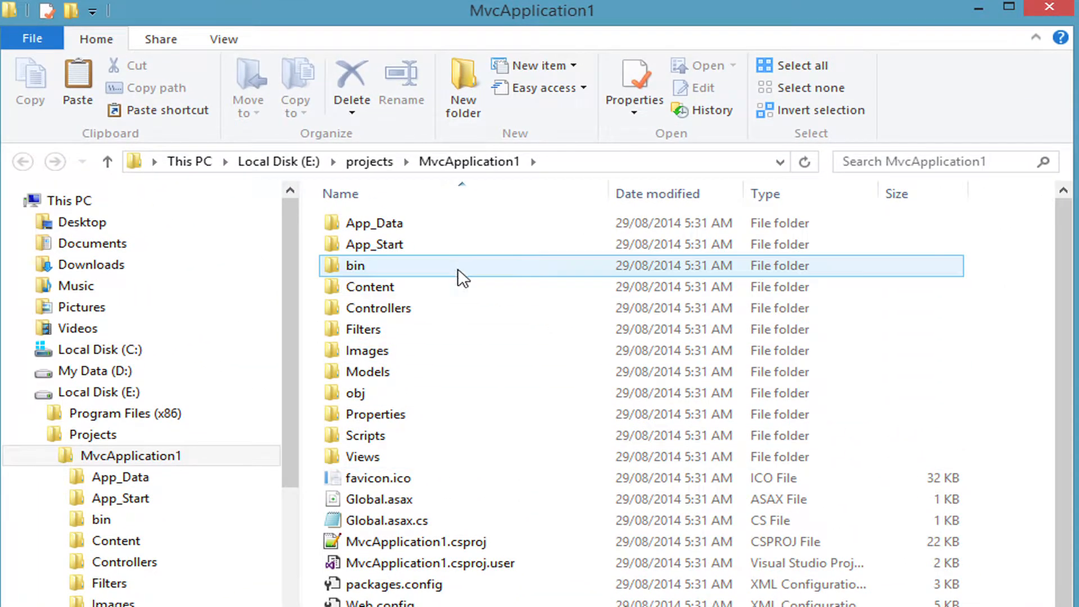
pyautogui.doubleClick(355, 266)
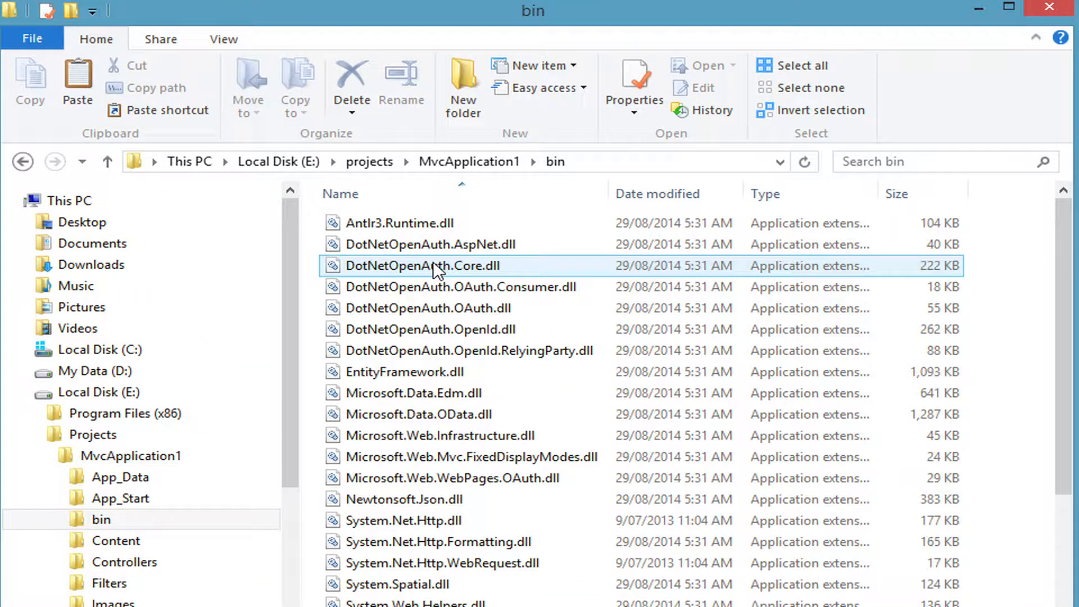
pyautogui.click(78, 82)
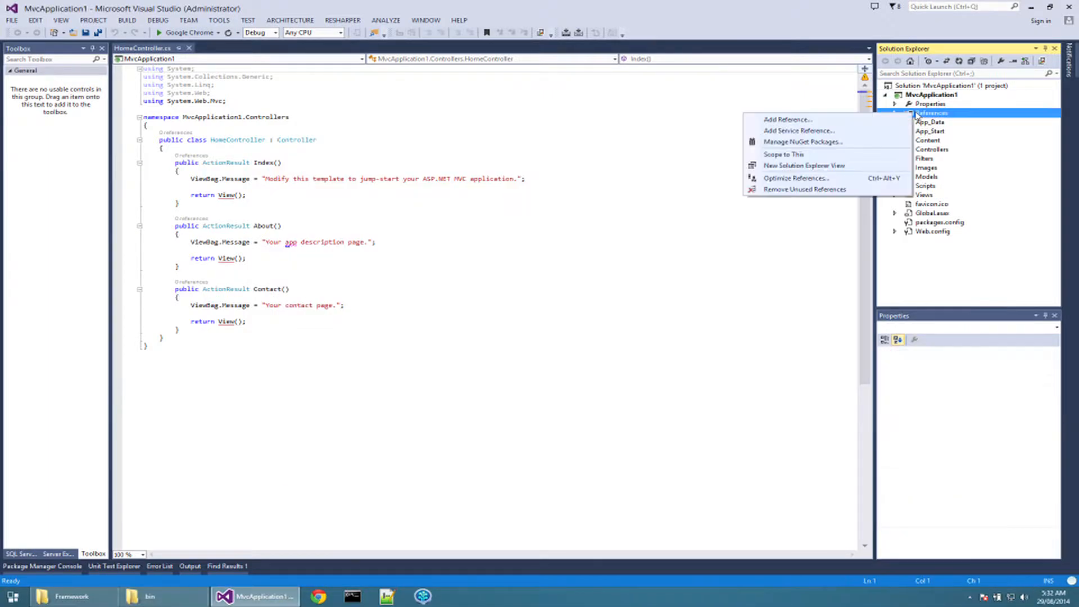
# Reference FlexRule.Core.Library.dll from Projects\MvcApplication1\bin in the project.
pyautogui.click(787, 119)
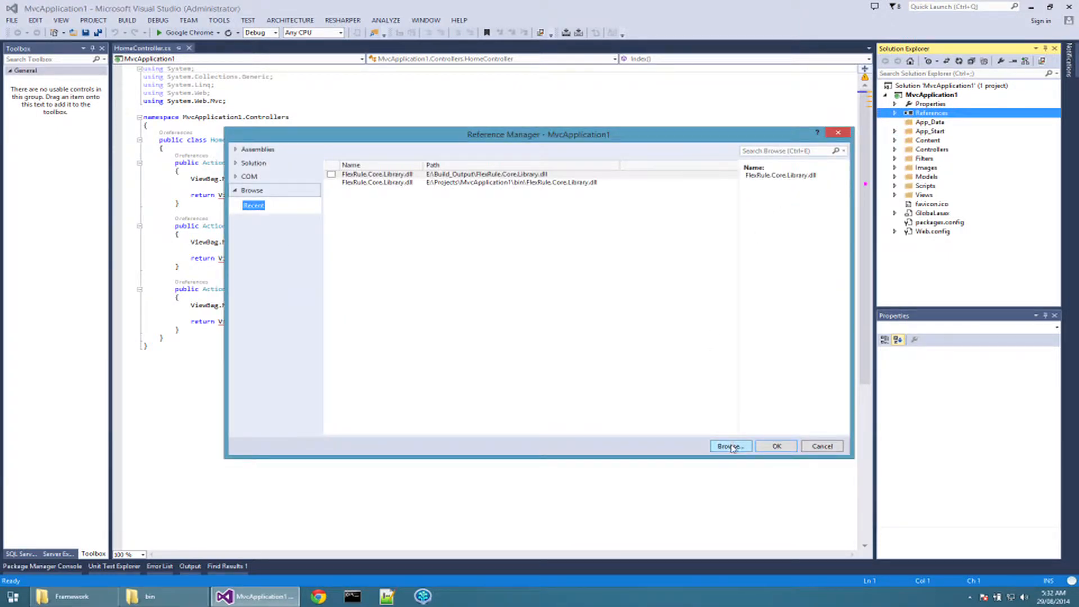
pyautogui.click(730, 446)
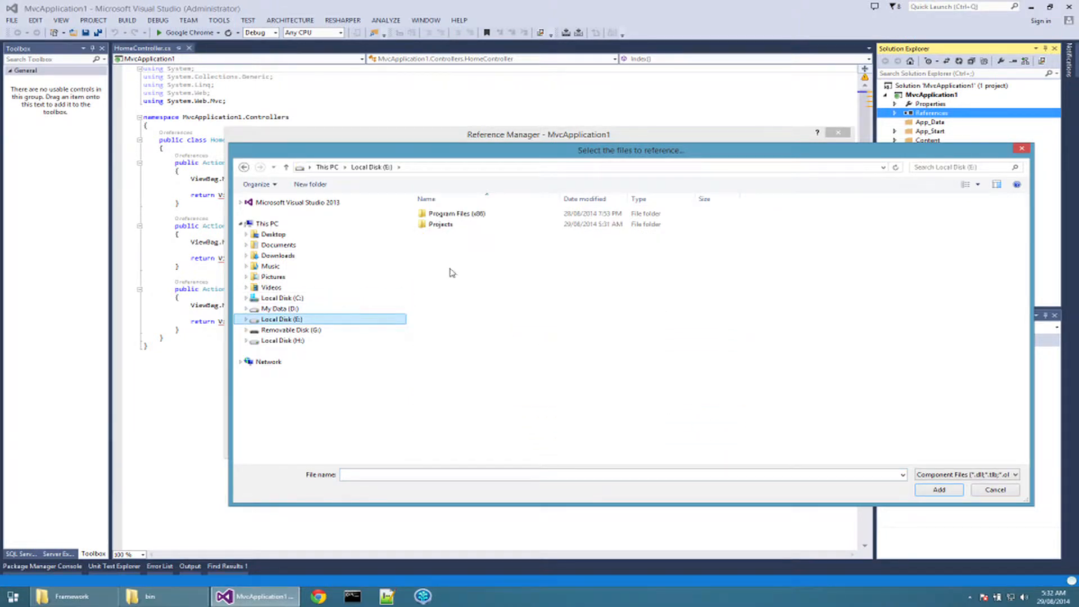
pyautogui.doubleClick(447, 224)
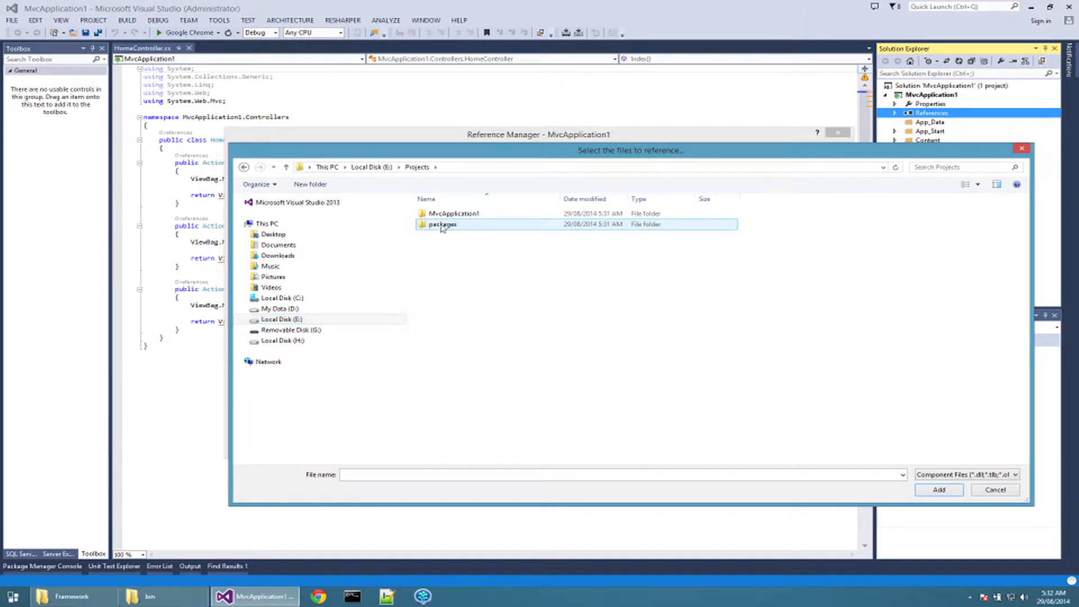
pyautogui.doubleClick(446, 214)
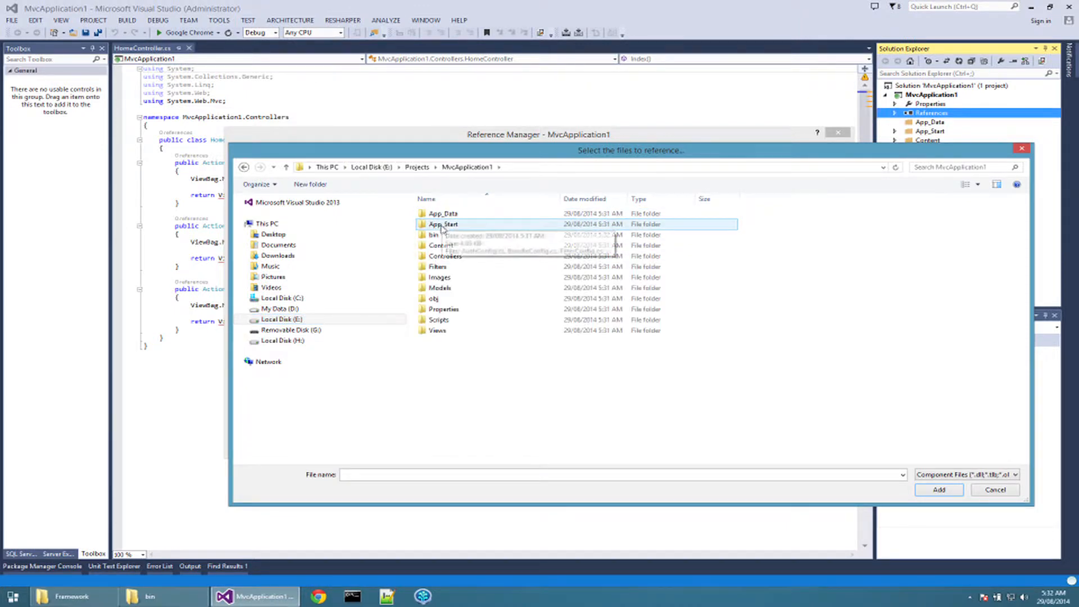
pyautogui.doubleClick(433, 234)
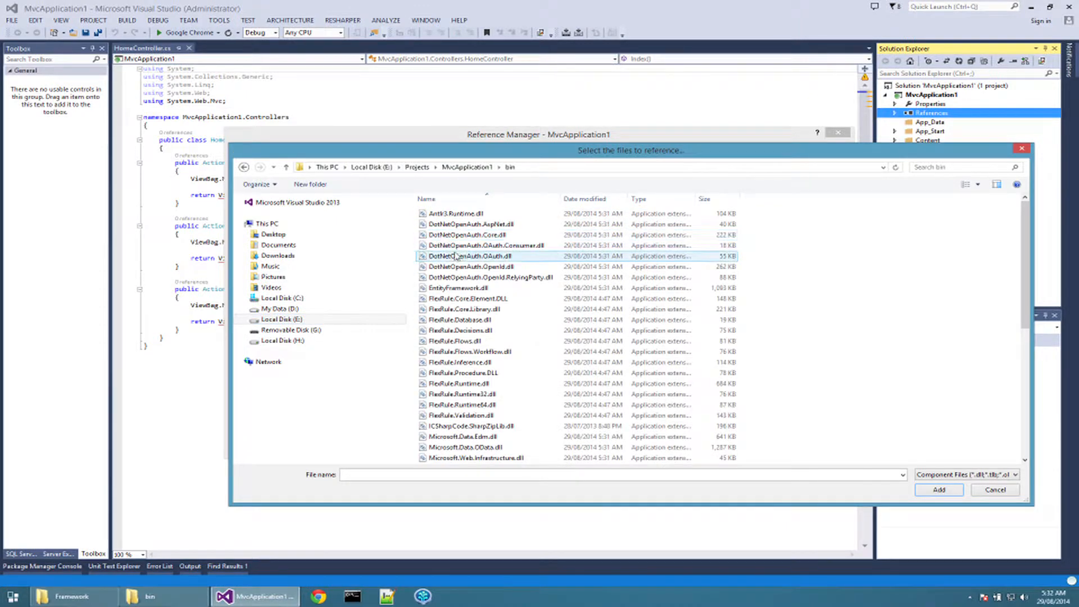
pyautogui.click(461, 308)
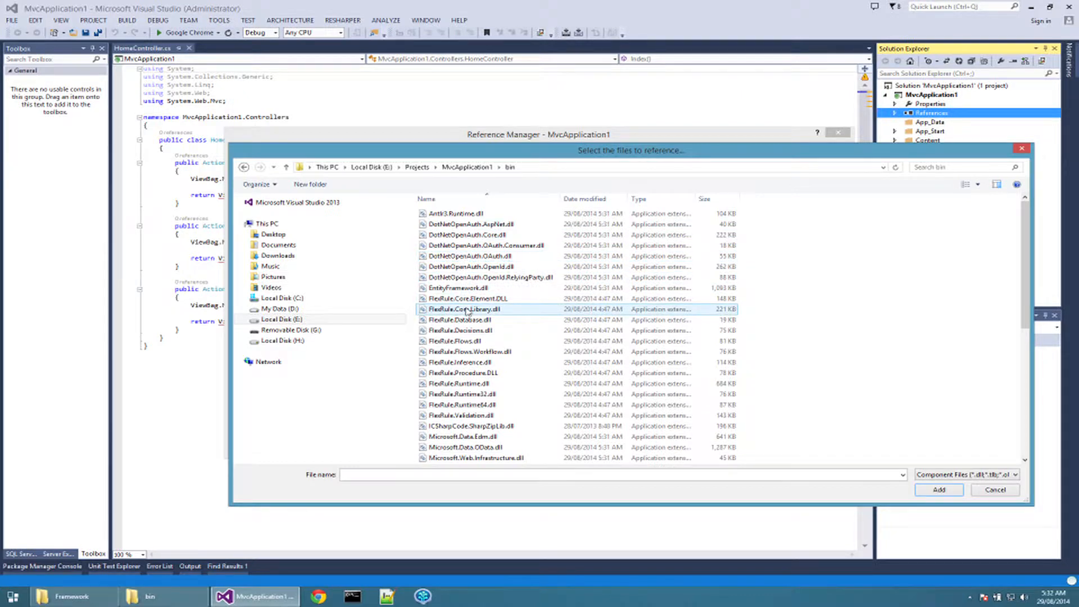
pyautogui.click(463, 309)
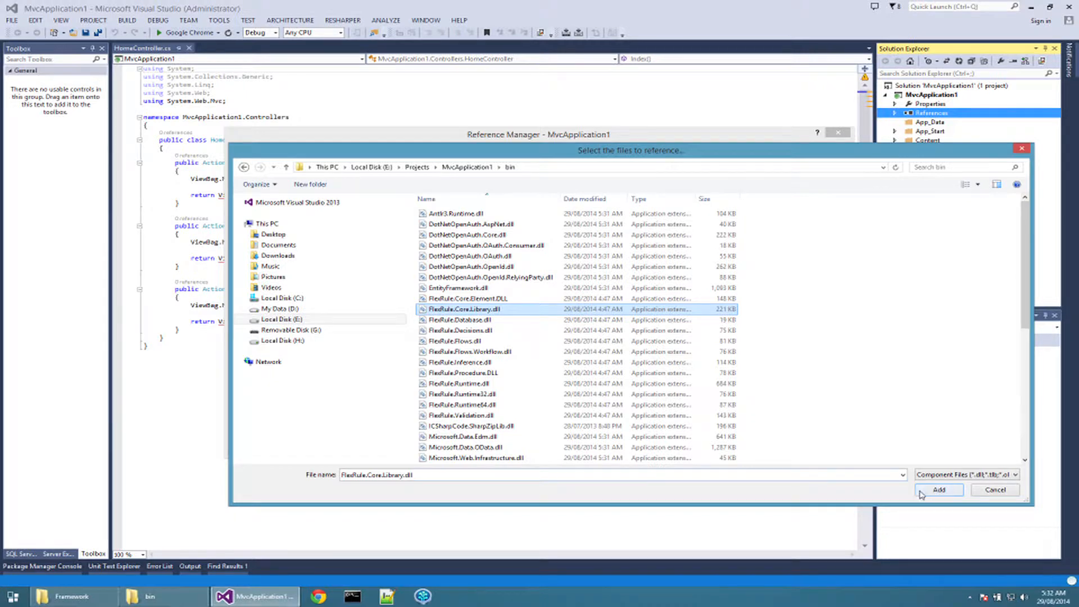
pyautogui.click(941, 490)
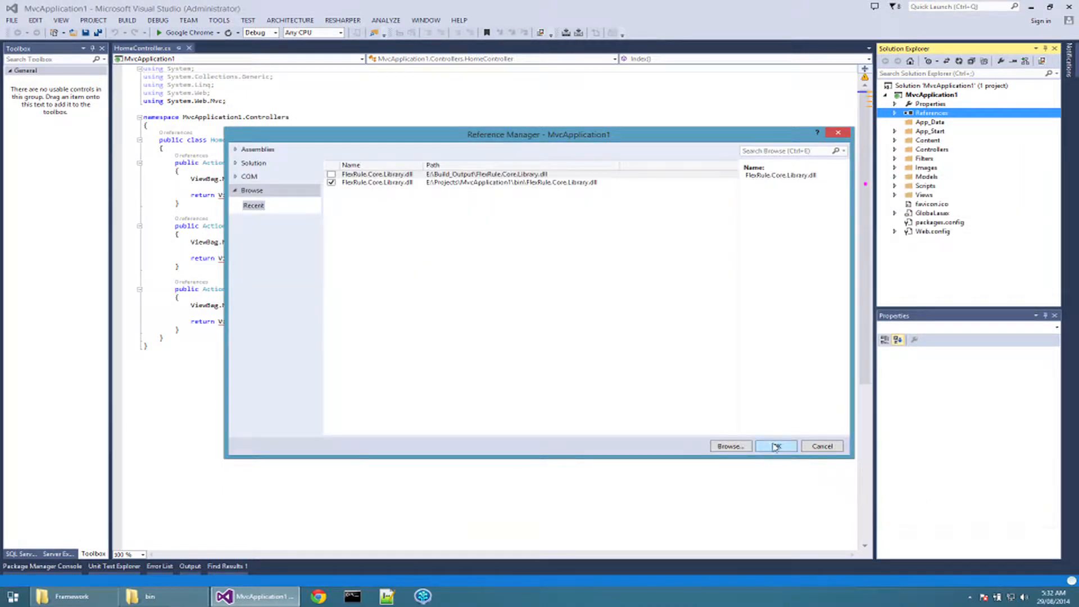
pyautogui.click(777, 446)
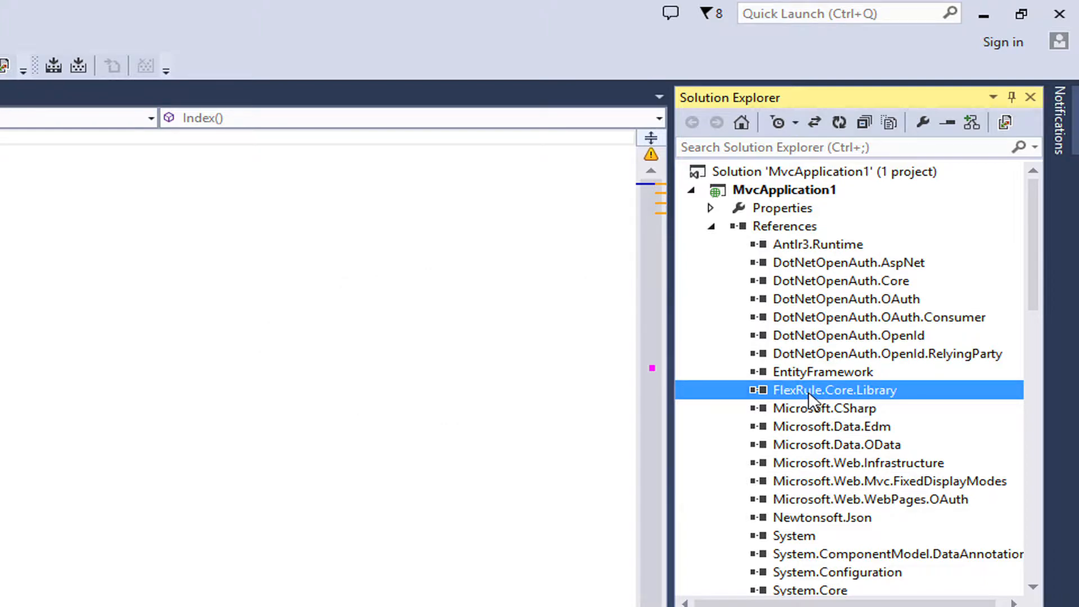
# Add the myLicenseFile key with value ~/app_data/flexrule.license.lic to Web.config.
pyautogui.click(709, 226)
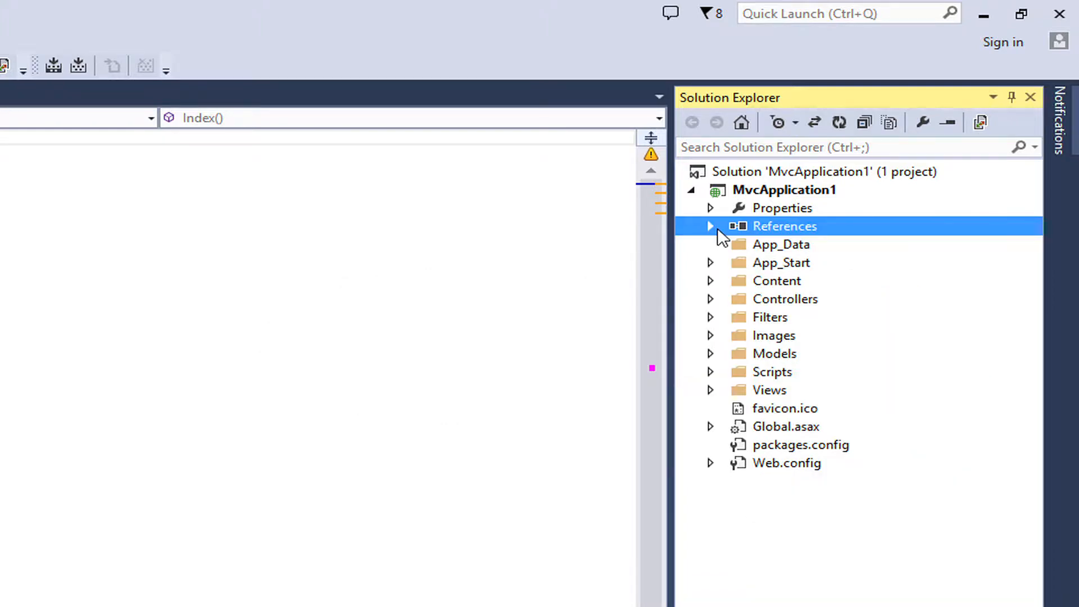
pyautogui.click(787, 463)
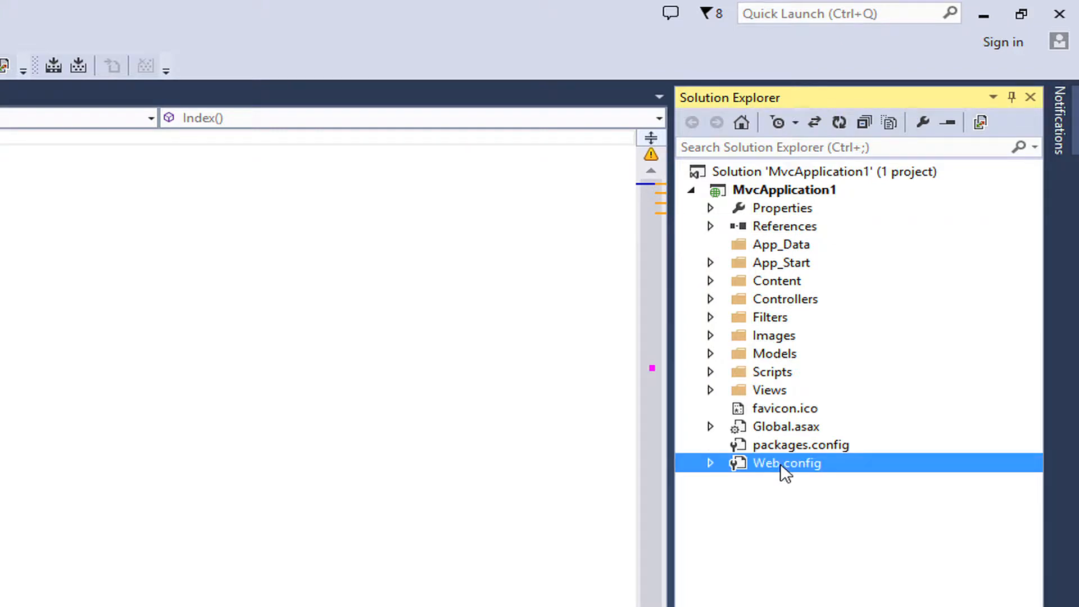
pyautogui.doubleClick(787, 463)
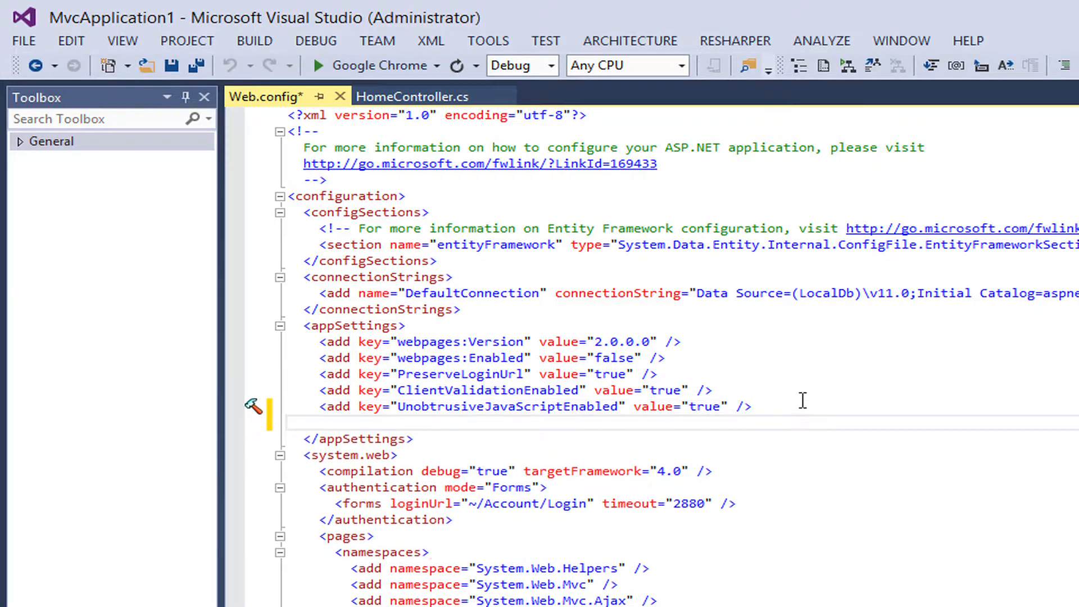
pyautogui.write('<add key="my"/>')
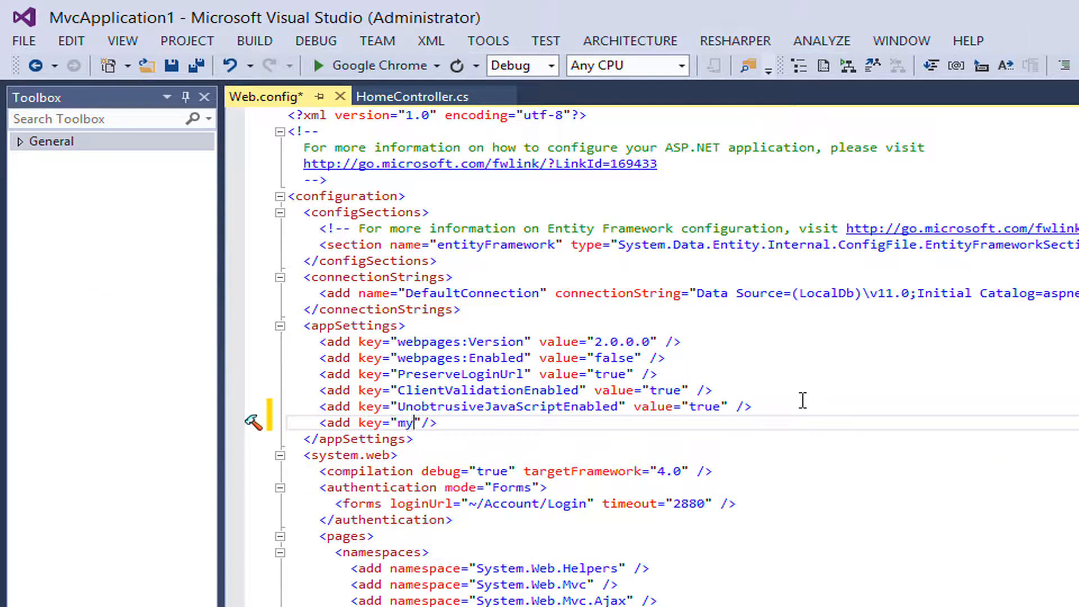
pyautogui.write('LicenseFile" value="')
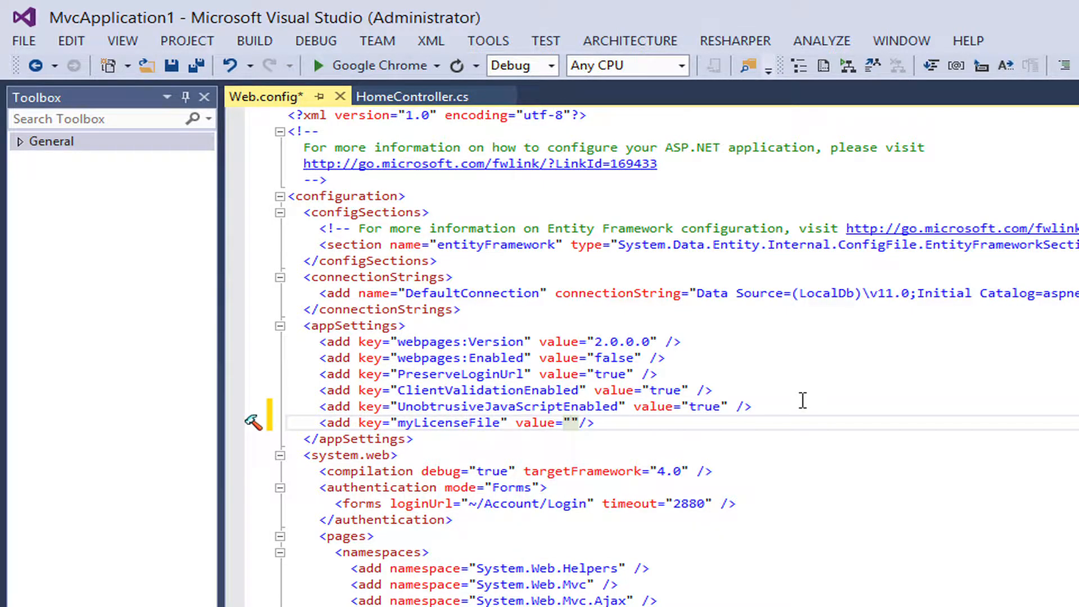
pyautogui.write('~/app_data/fle')
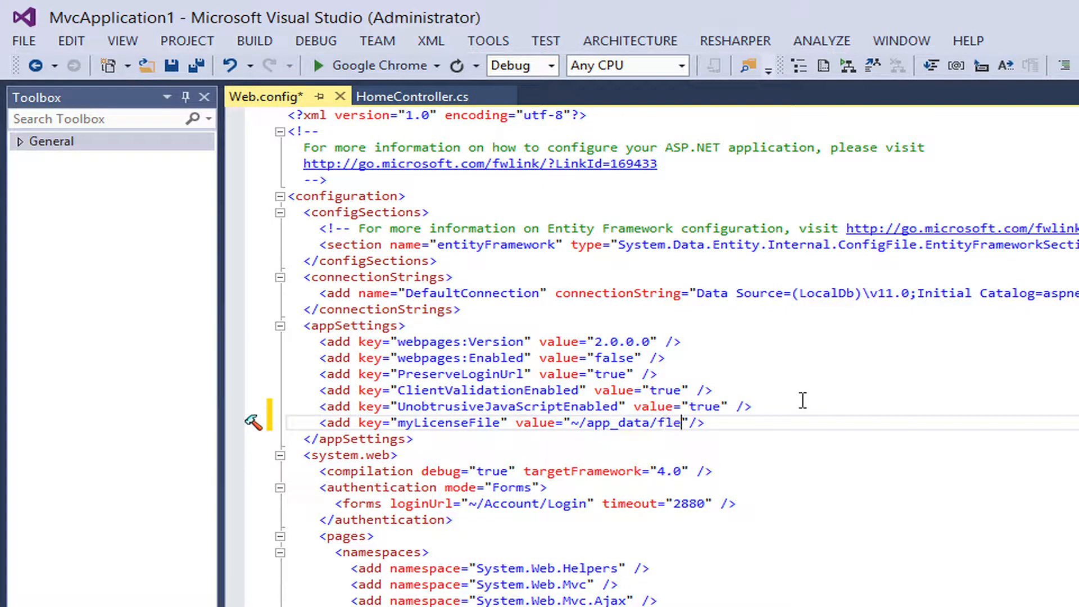
pyautogui.write('xrule.license.lic')
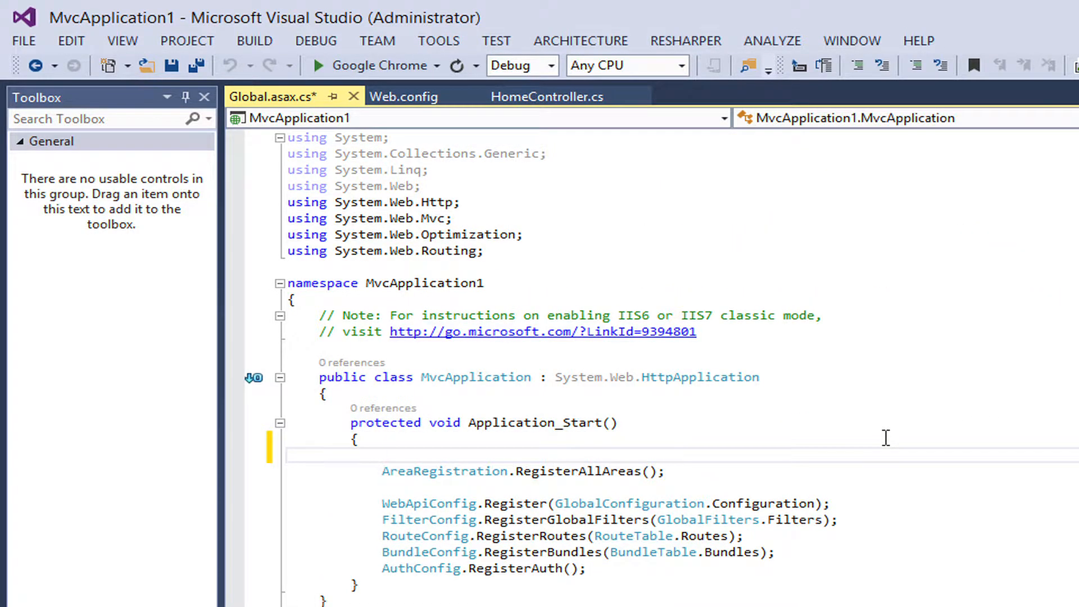
# Enter FlexRule.License.UserLicense.Initialize("myLicenseFile"); at the top of Application_Start.
pyautogui.write('Fle')
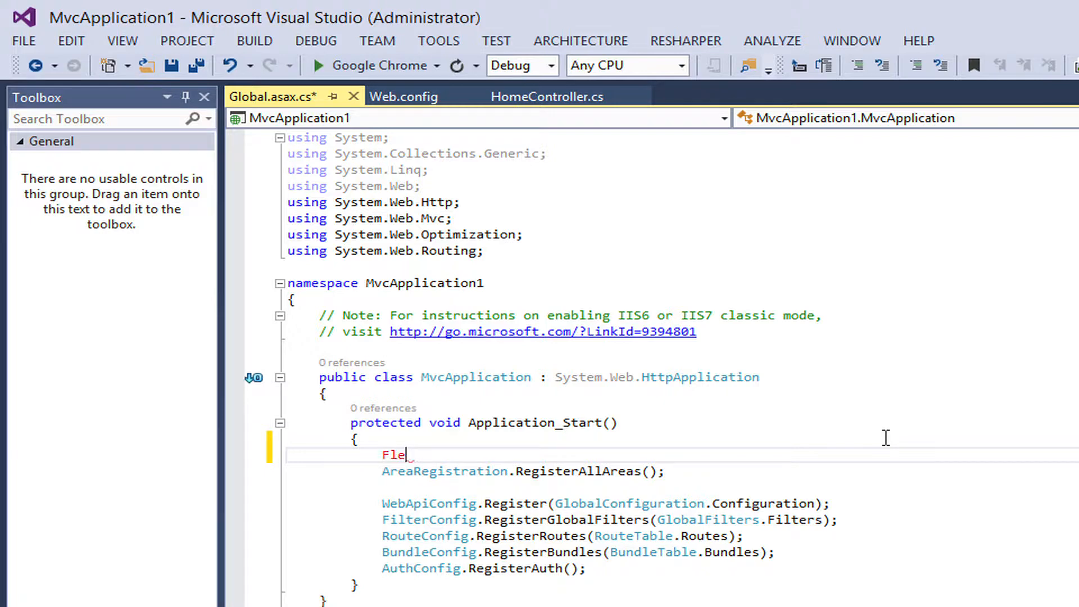
pyautogui.write('xRule')
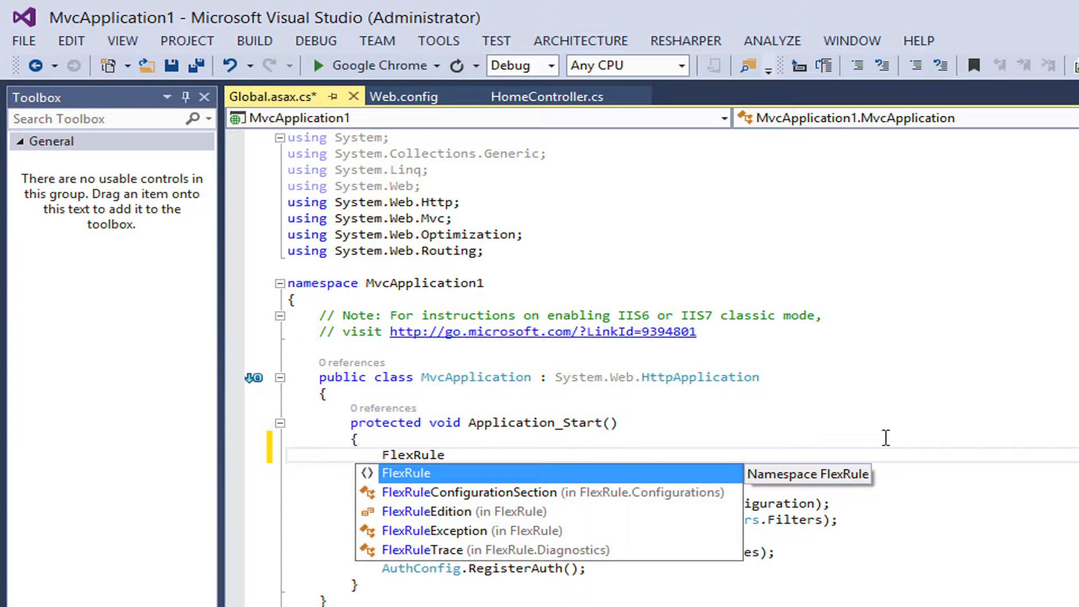
pyautogui.write('.License.')
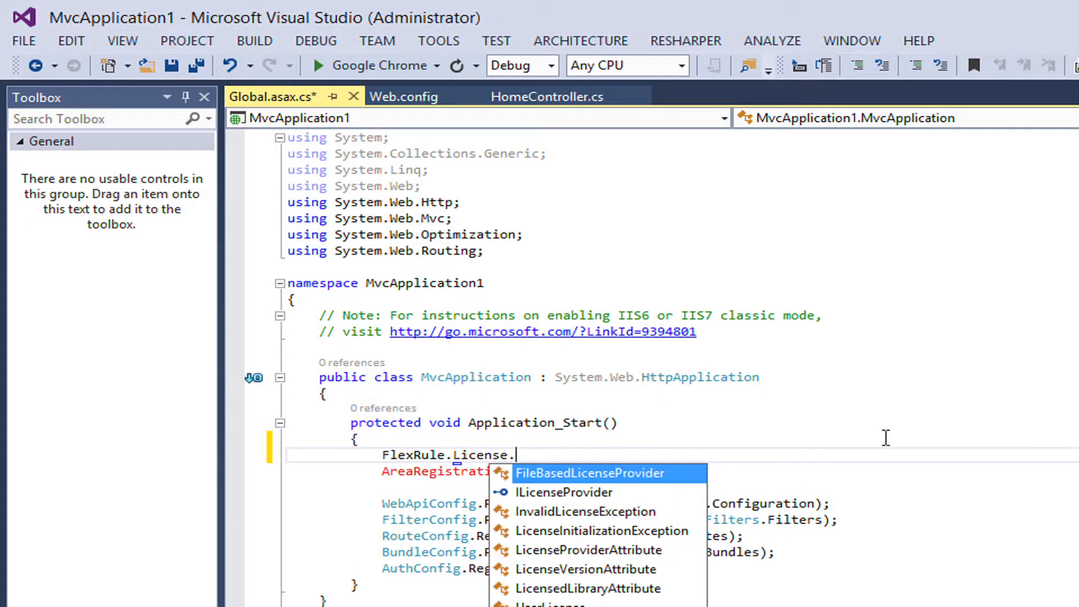
pyautogui.write('us')
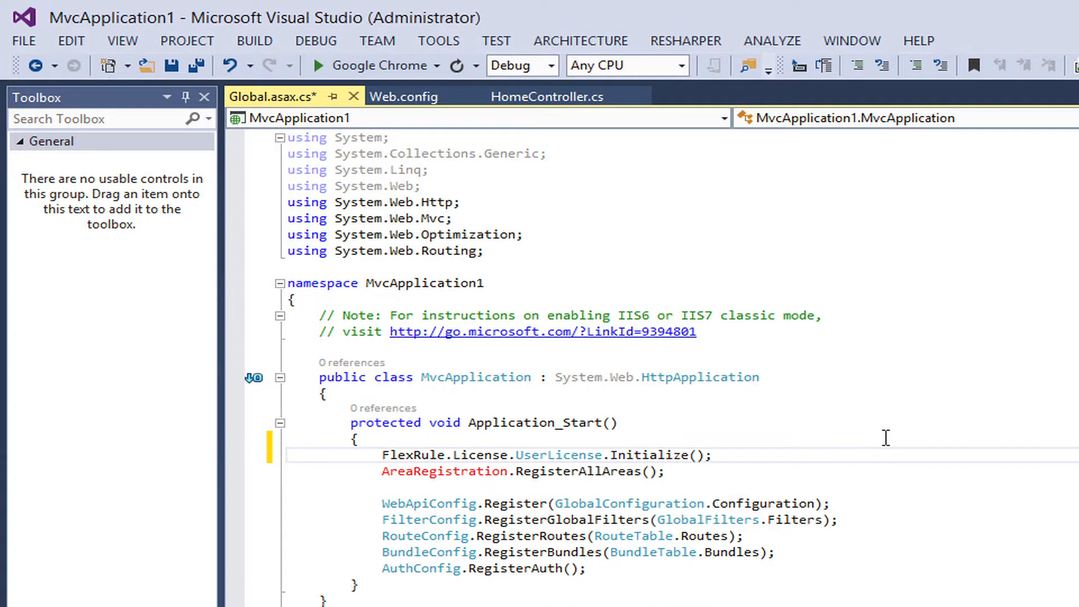
pyautogui.write('"')
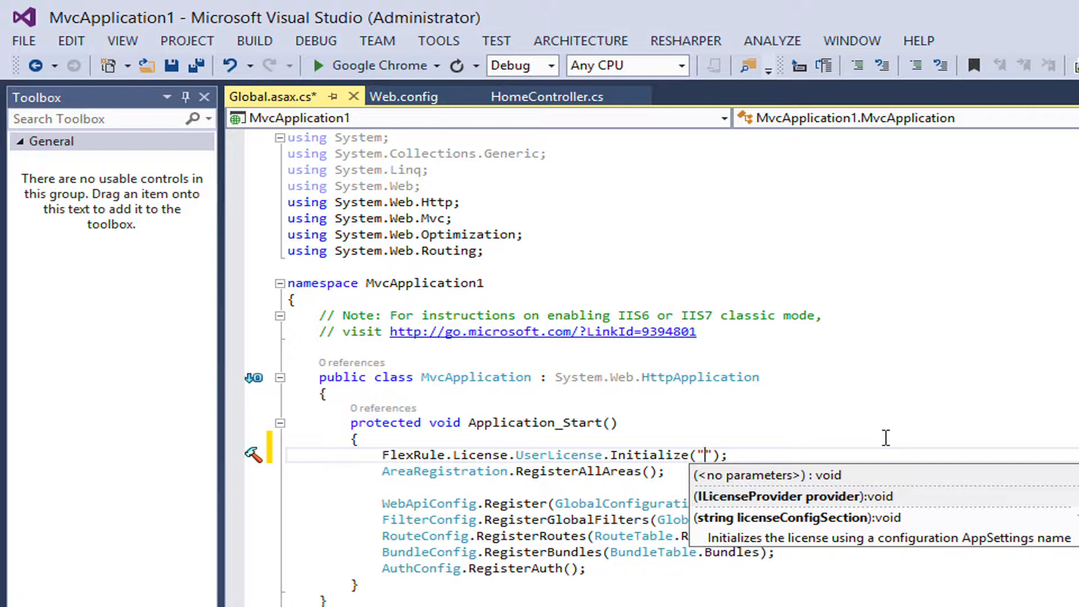
pyautogui.write('my')
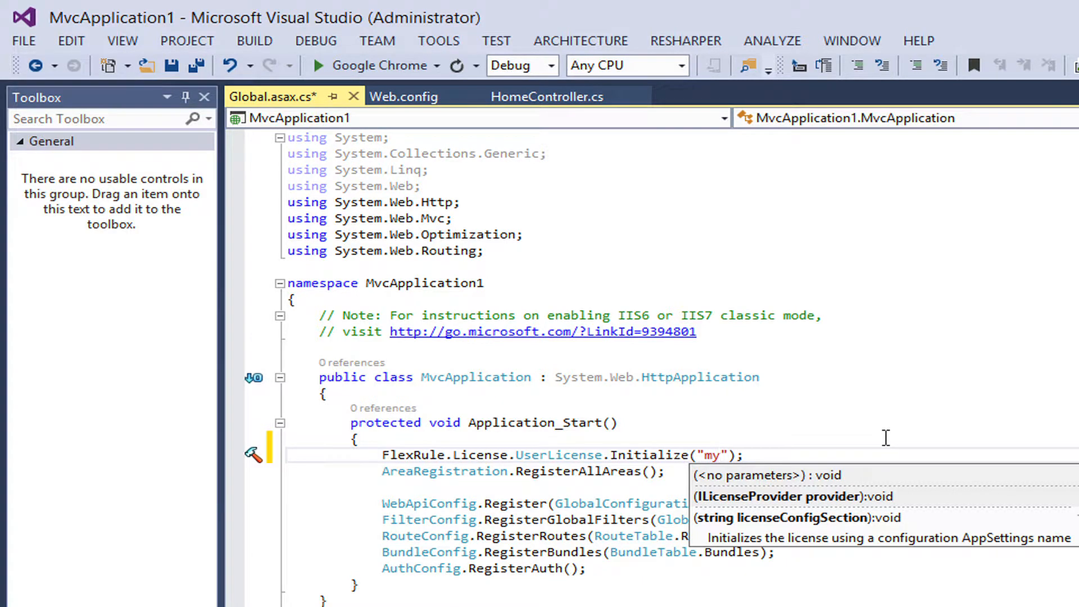
pyautogui.write('LicenseFile')
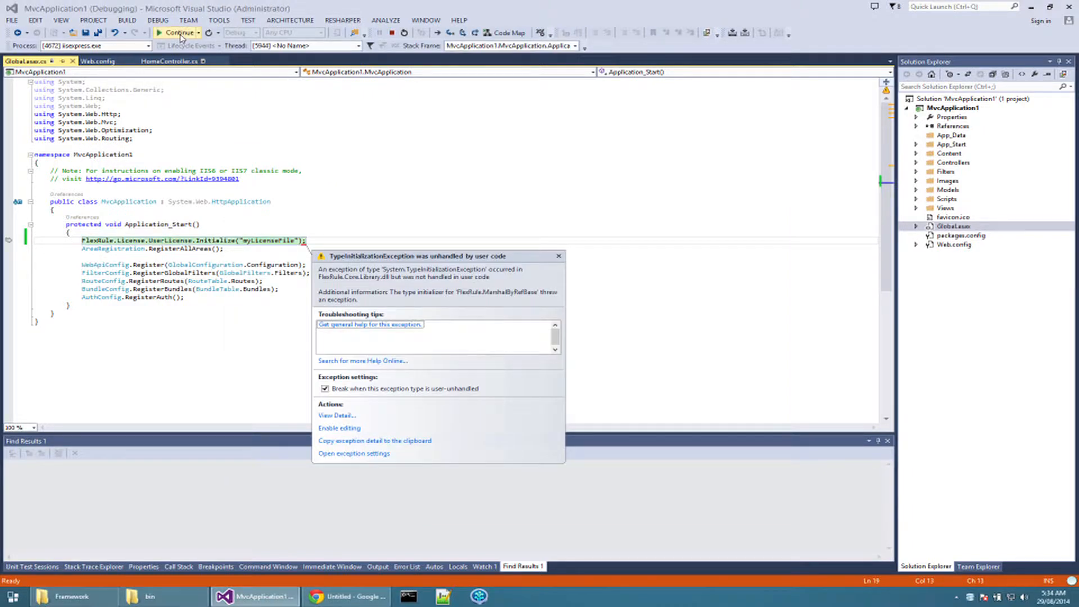
# Continue past the exception to see error #67 (no ILicenseProvider), then stop debugging.
pyautogui.click(177, 32)
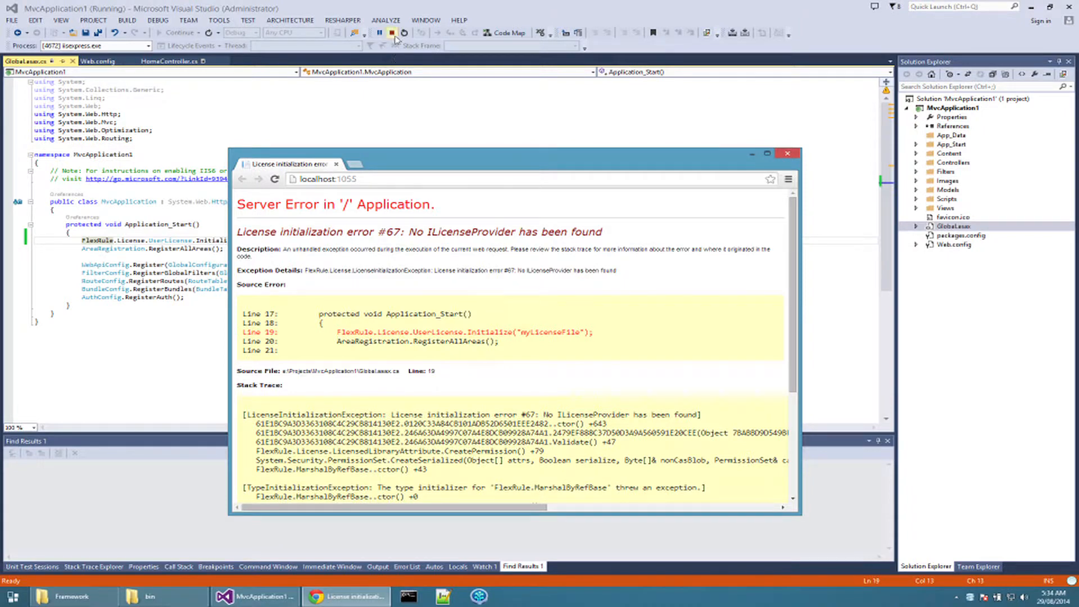
pyautogui.click(392, 32)
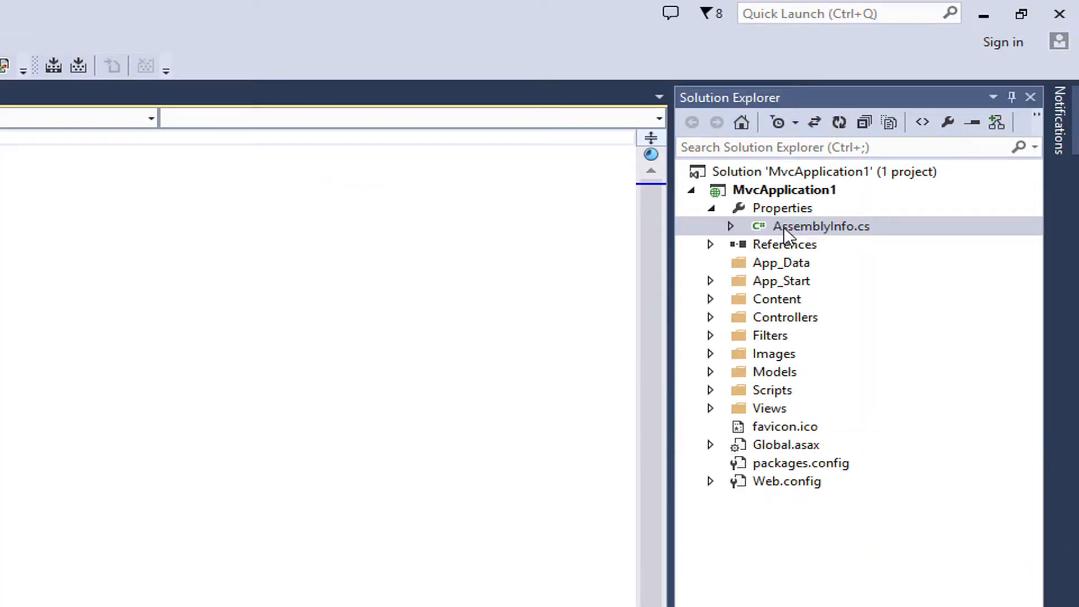
# Add a LicenseProvider attribute using typeof(FlexRule.License.FileBasedLicenseProvider) to AssemblyInfo.cs.
pyautogui.doubleClick(821, 226)
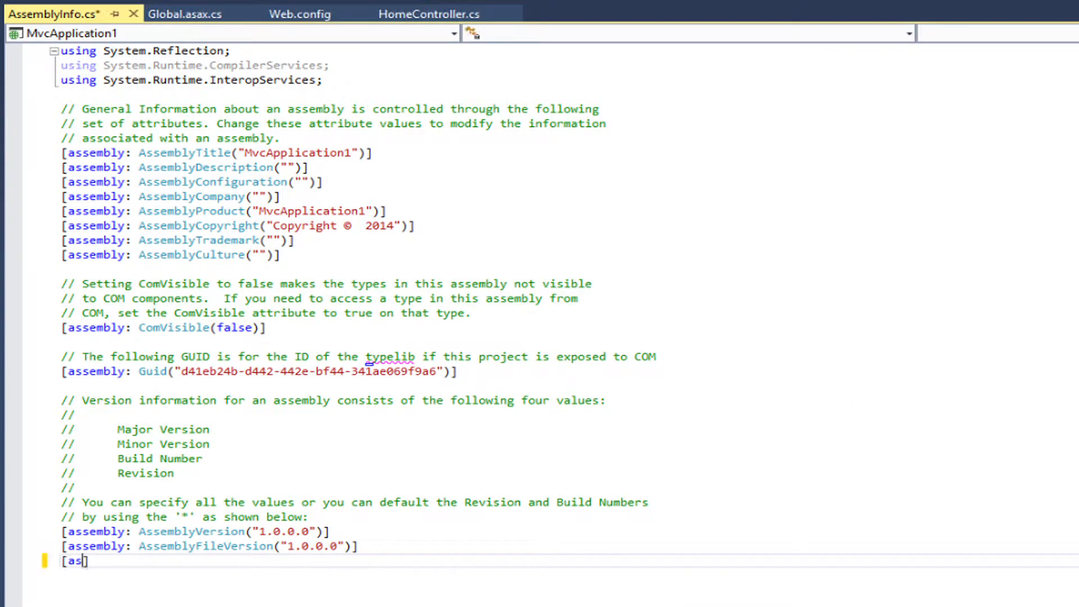
pyautogui.write('sembly:')
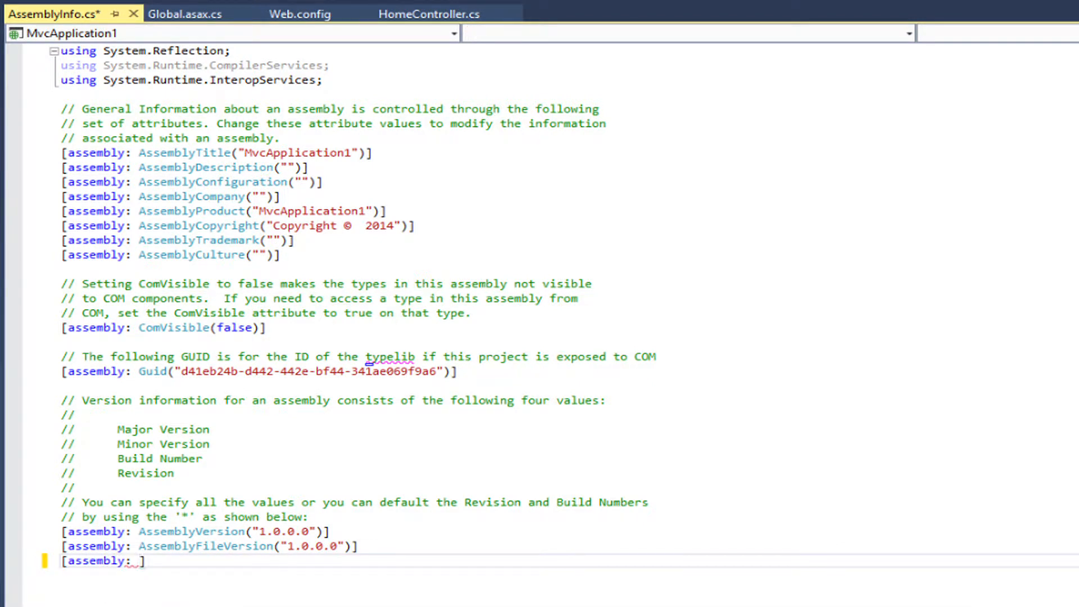
pyautogui.write('FlexRule.')
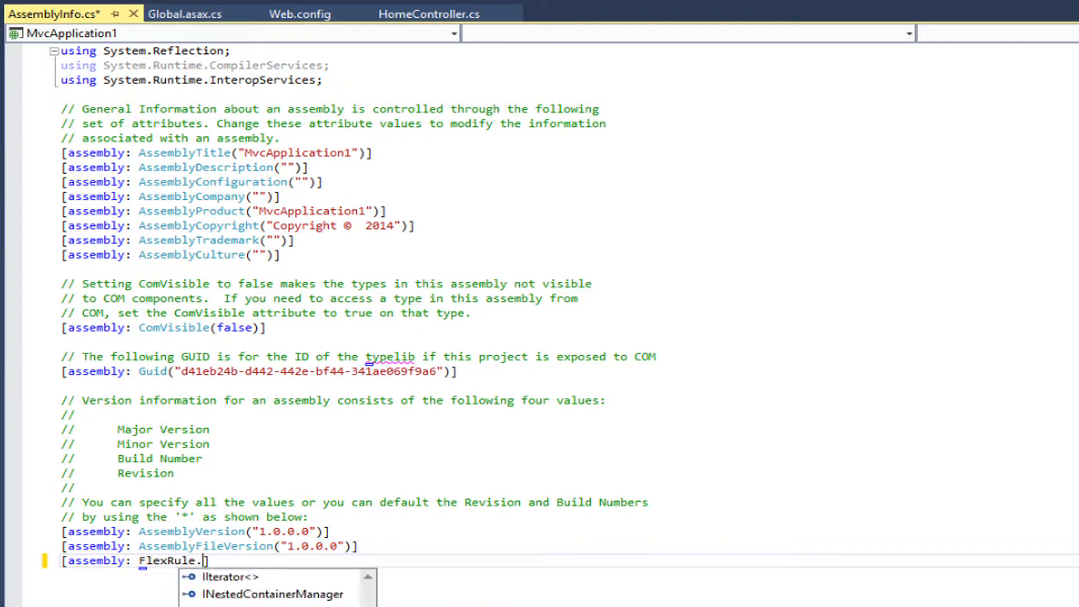
pyautogui.write('License.LicenseProvider')
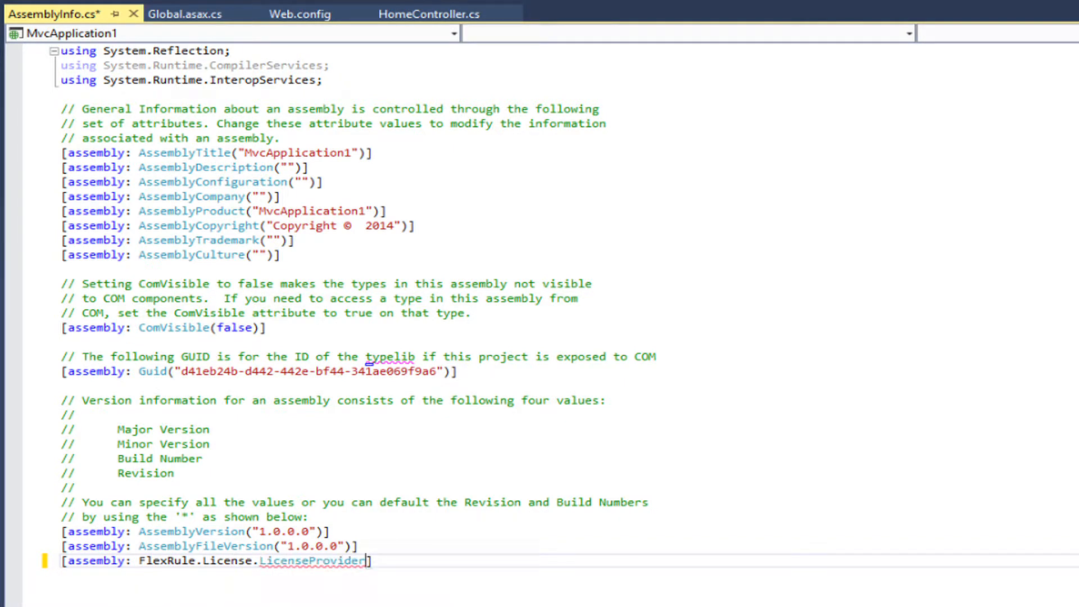
pyautogui.write('(type)')
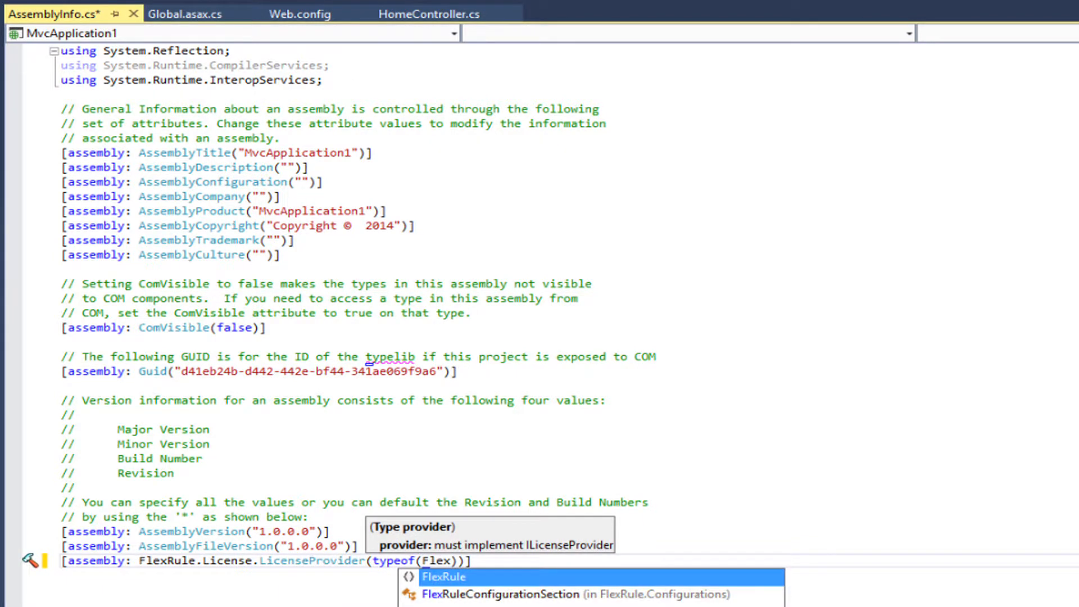
pyautogui.write('FlexRule.License.FileBasedLicenseProvider')
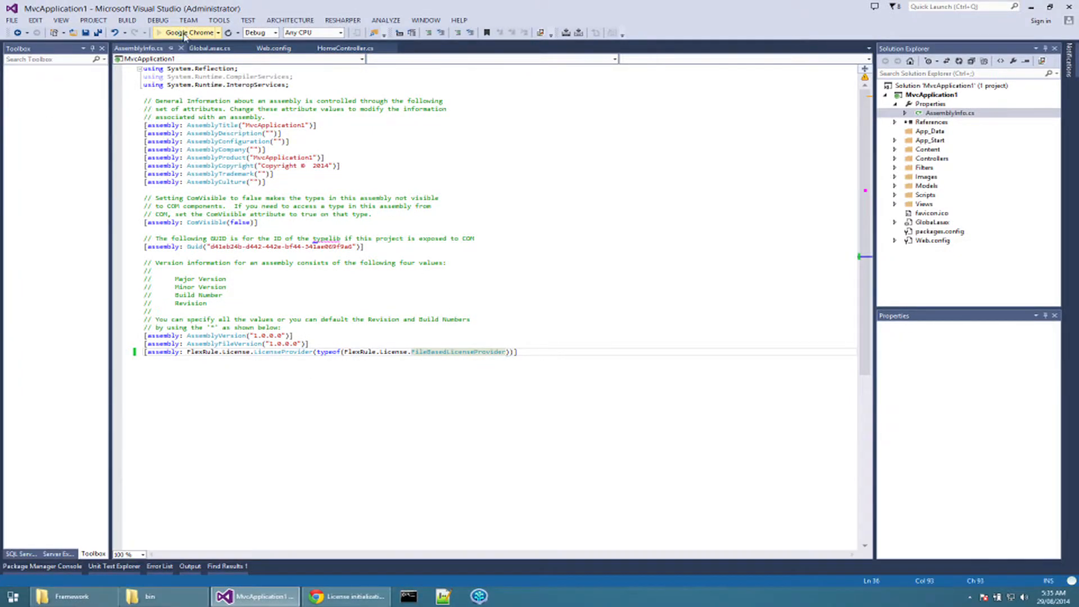
# Rerun the app in Chrome and continue past the exception to License initialization error 5.
pyautogui.click(165, 33)
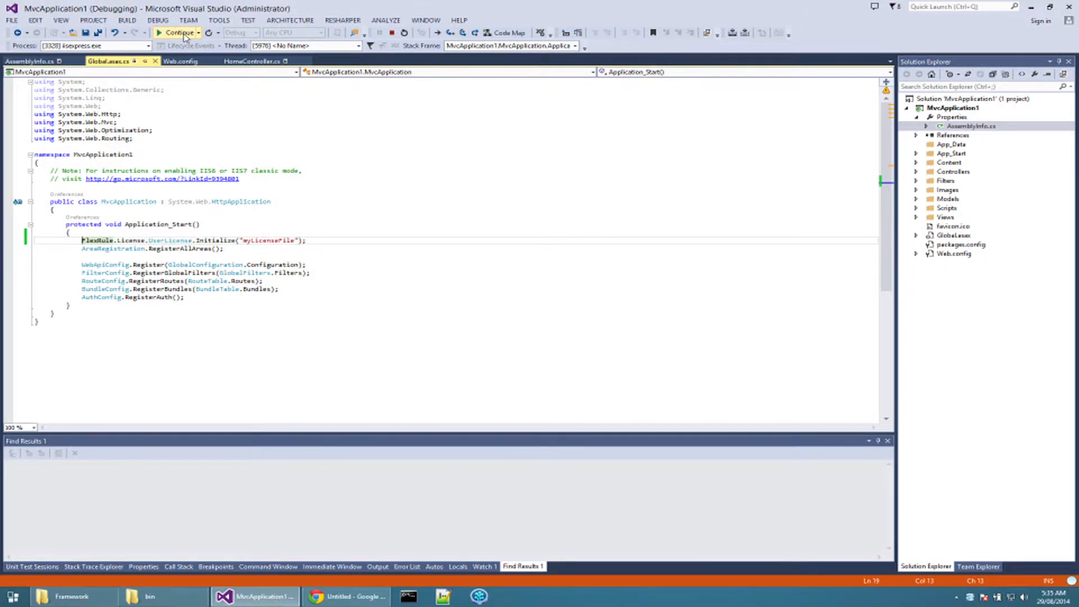
pyautogui.click(177, 32)
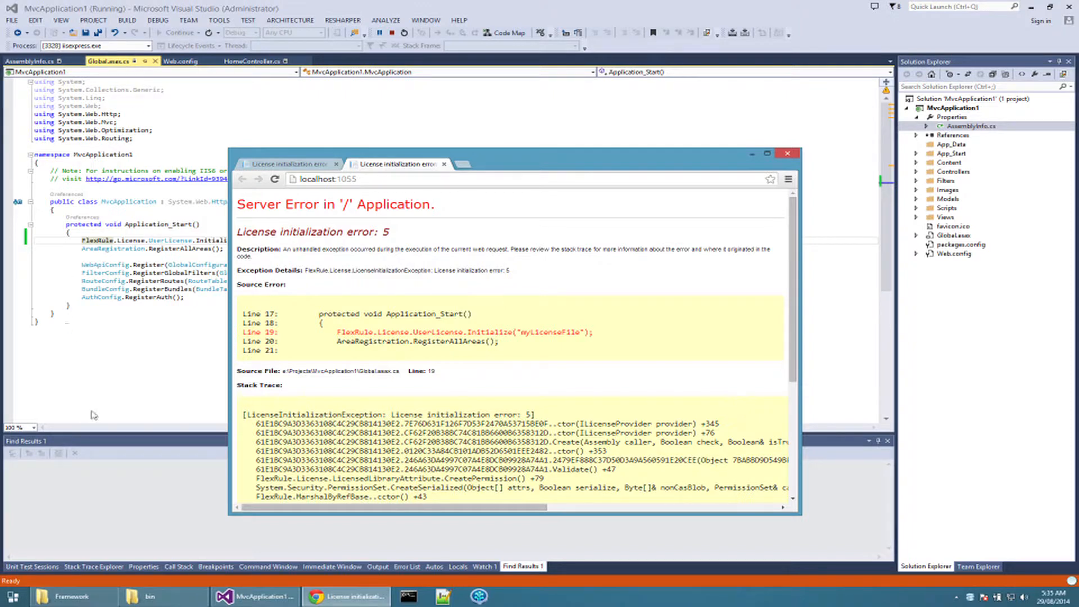
pyautogui.moveTo(368, 21)
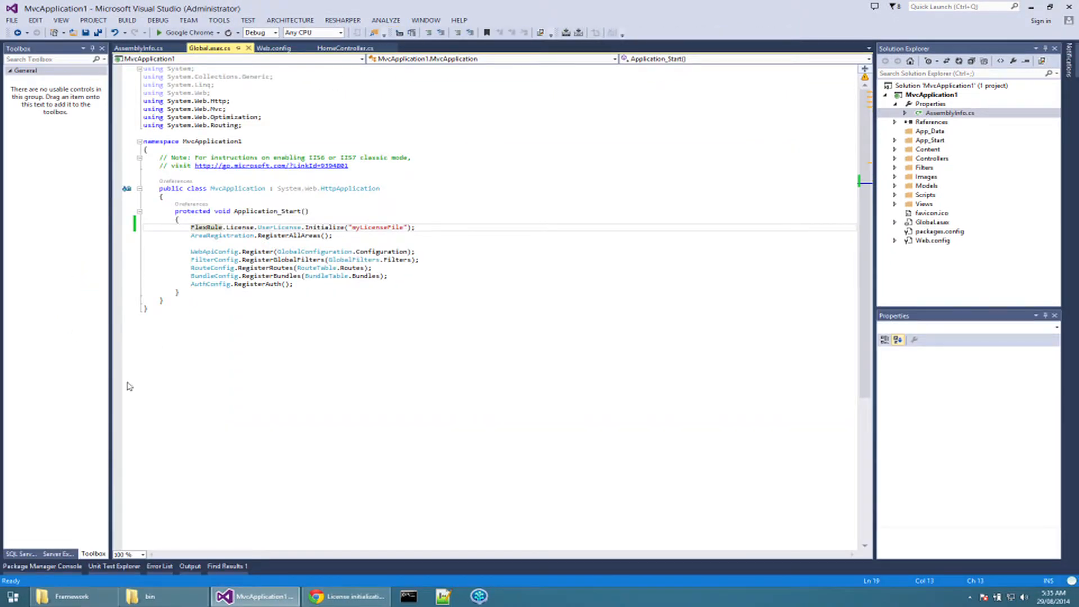
# Copy flexrule.license.lic from the FlexRule Framework folder into the project's App_Data folder.
pyautogui.click(68, 596)
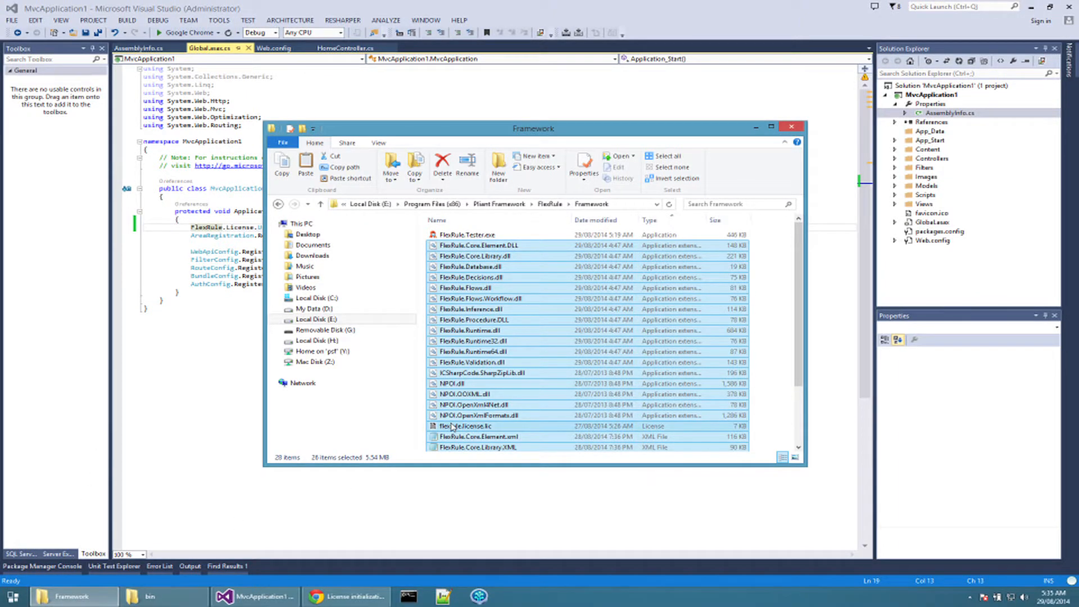
pyautogui.click(465, 425)
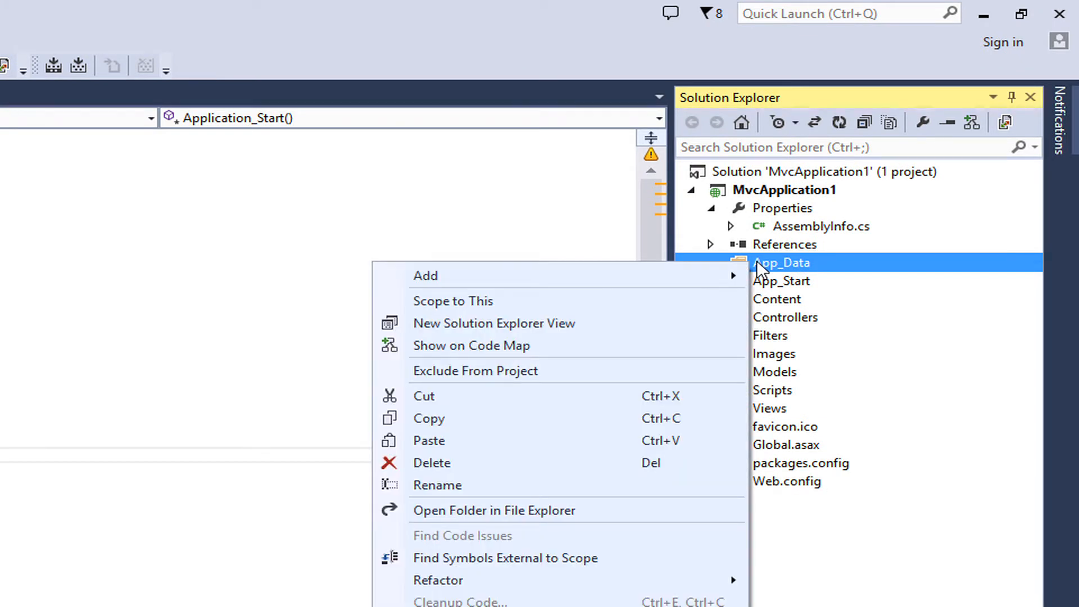
pyautogui.moveTo(490, 450)
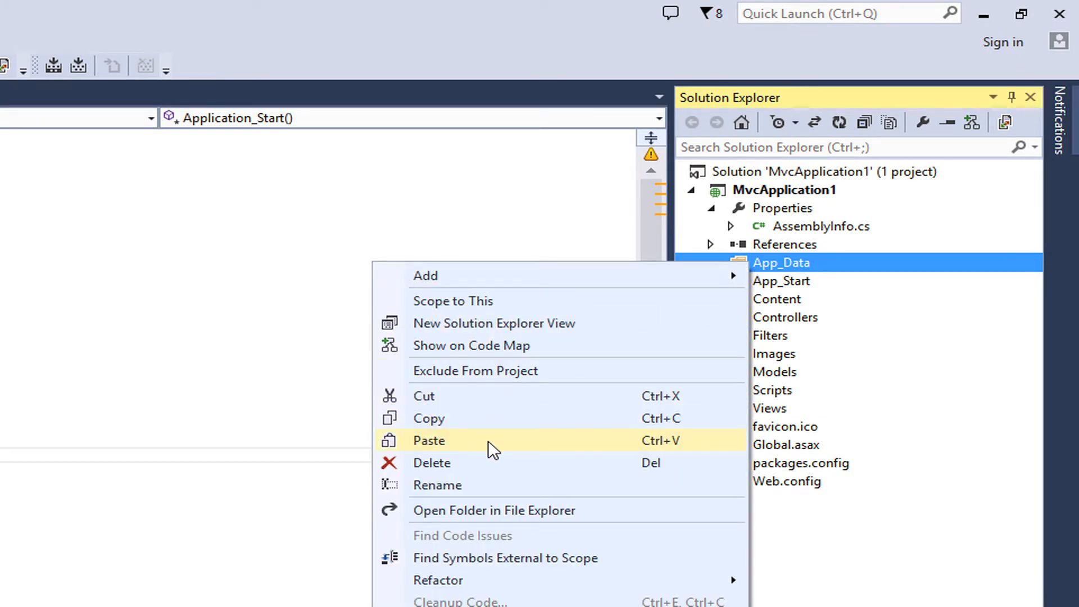
pyautogui.click(429, 441)
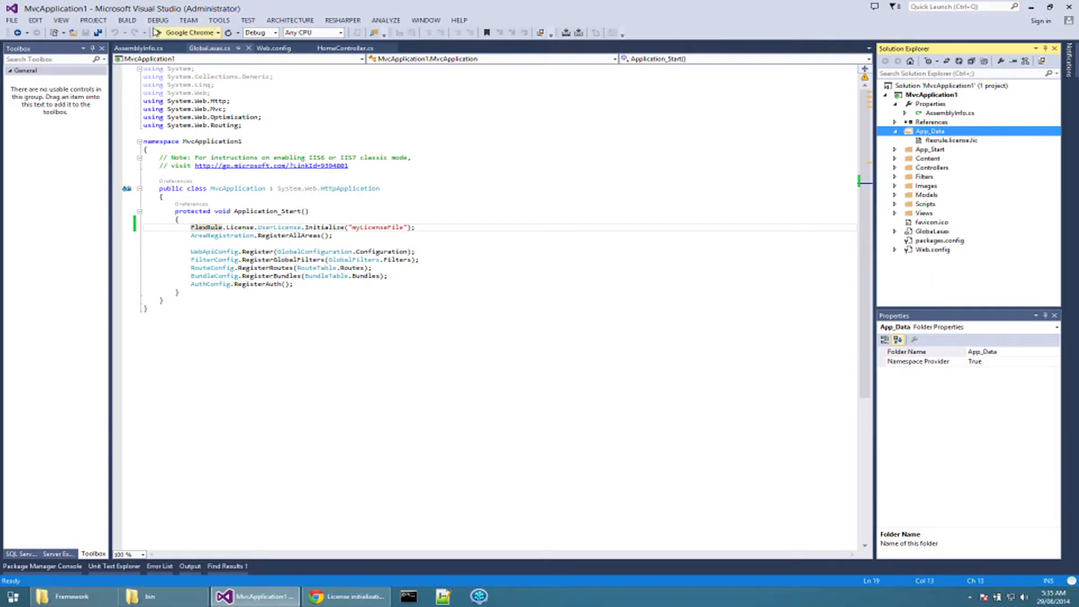
# Relaunch the web app in Google Chrome.
pyautogui.click(160, 32)
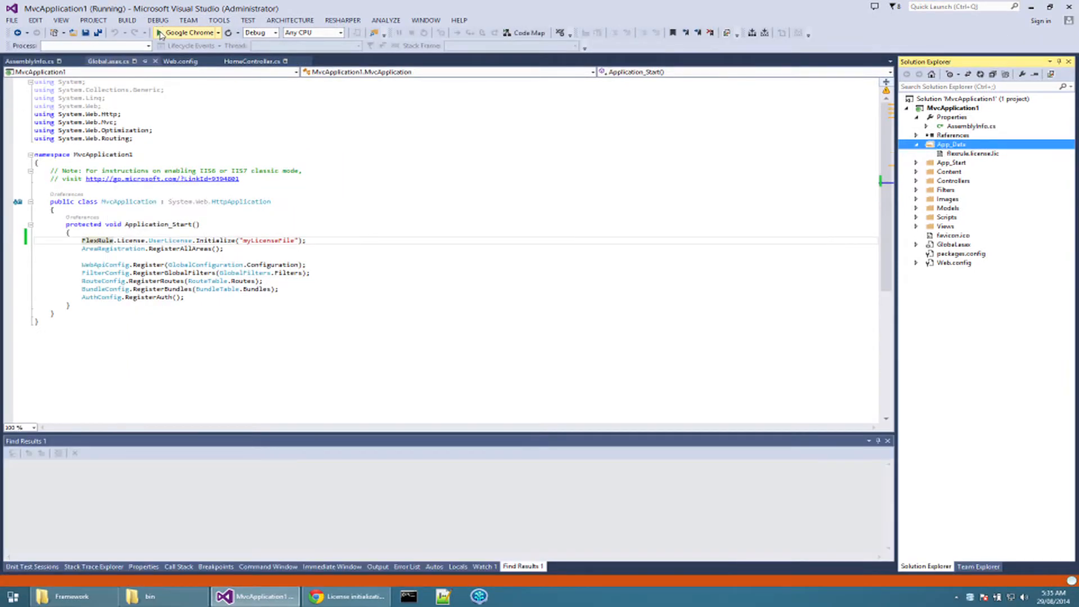
pyautogui.click(163, 33)
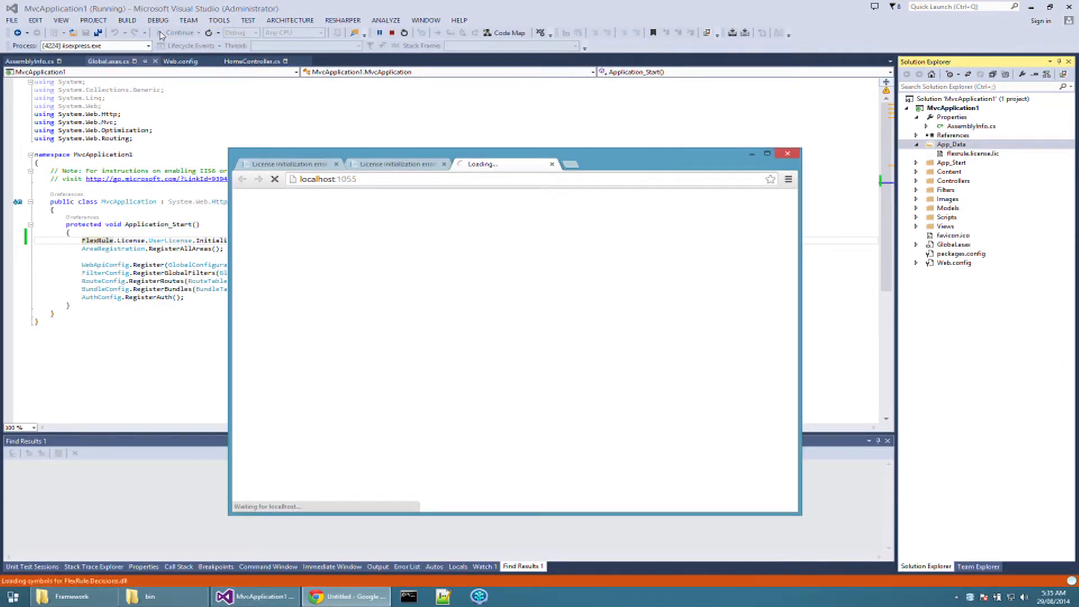